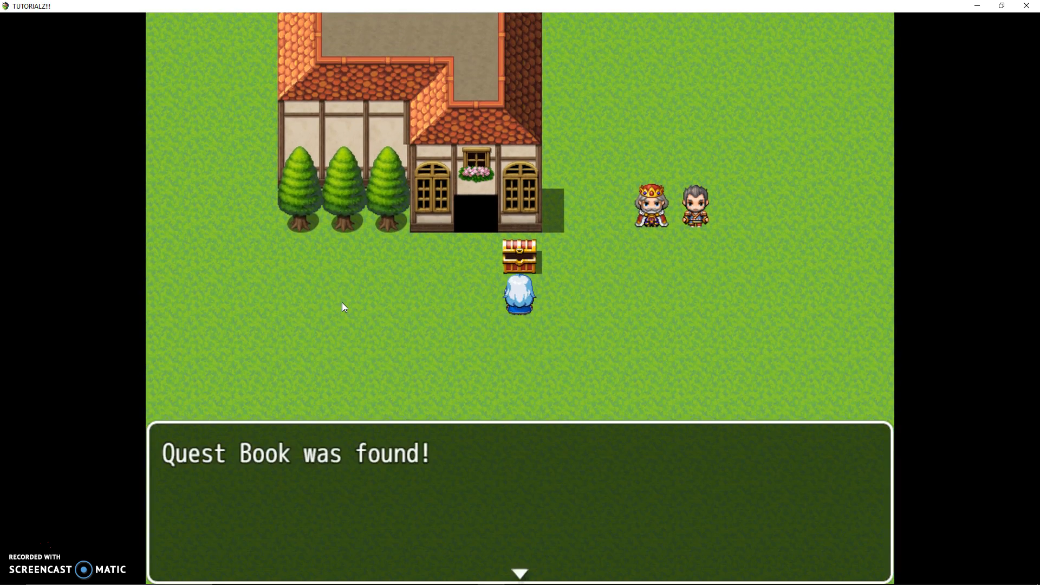
Dismiss the 'Quest Book was found!' message and answer Yes to viewing the active quest.
key("escape")
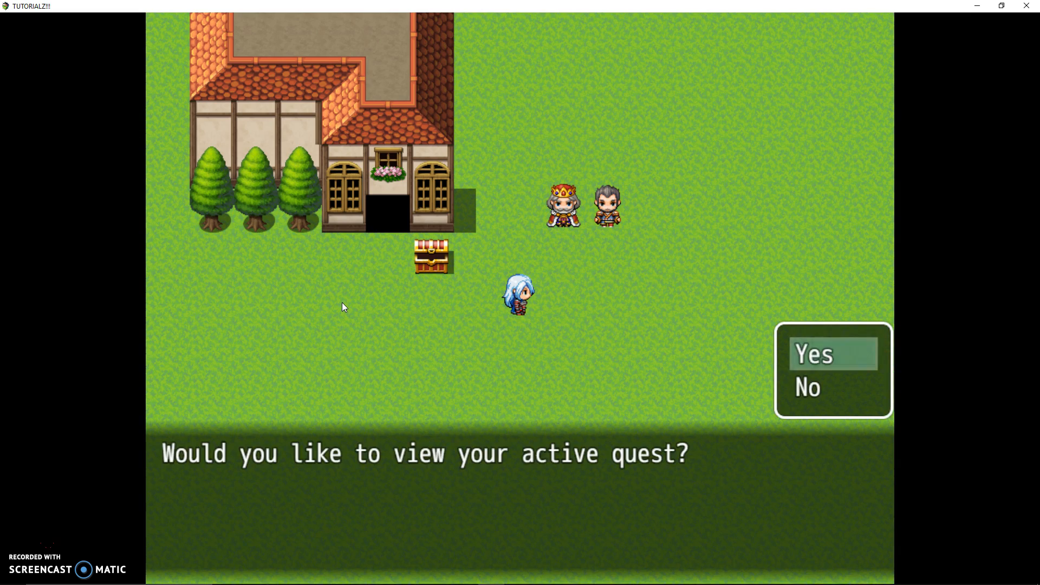
left_click(814, 355)
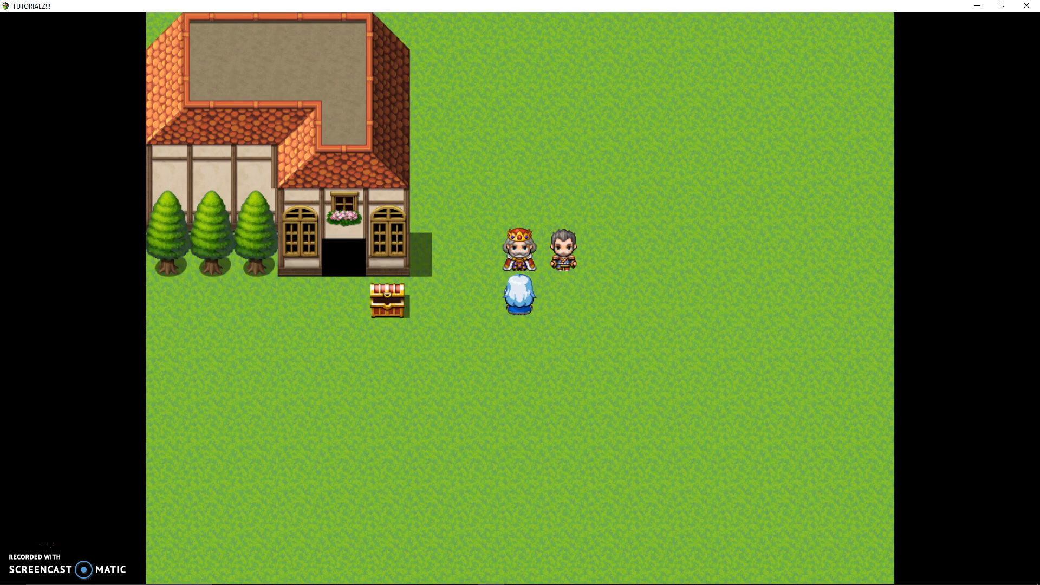
Use the Quest Book from the Item menu and view the Kill Some Bats quest.
key("Escape")
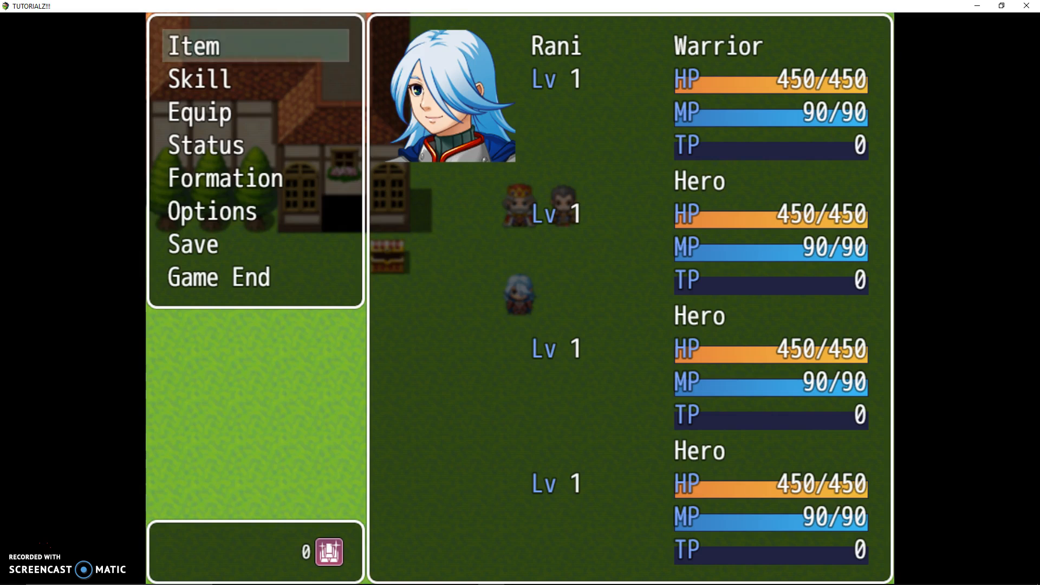
left_click(193, 45)
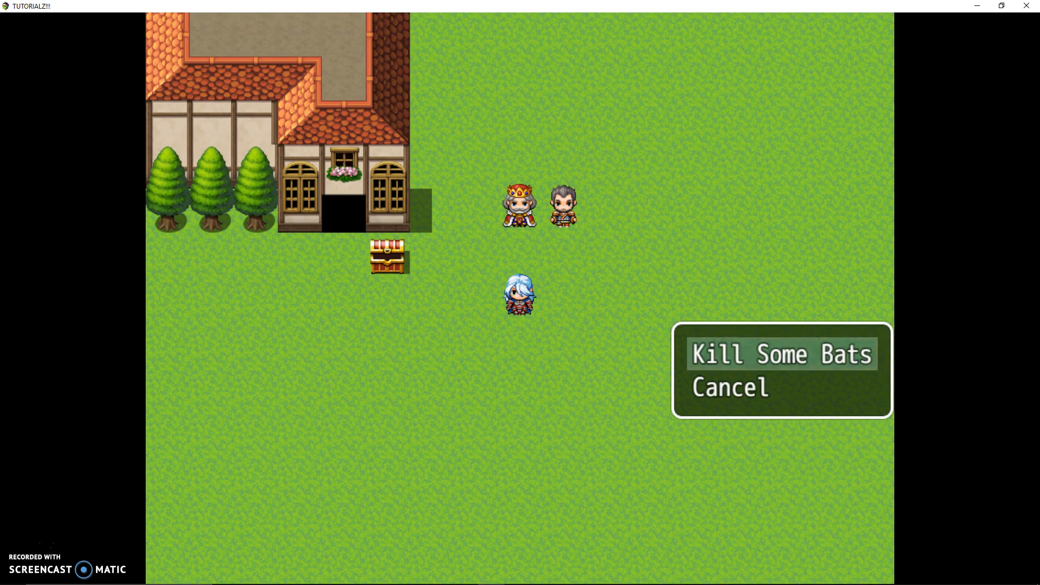
left_click(782, 354)
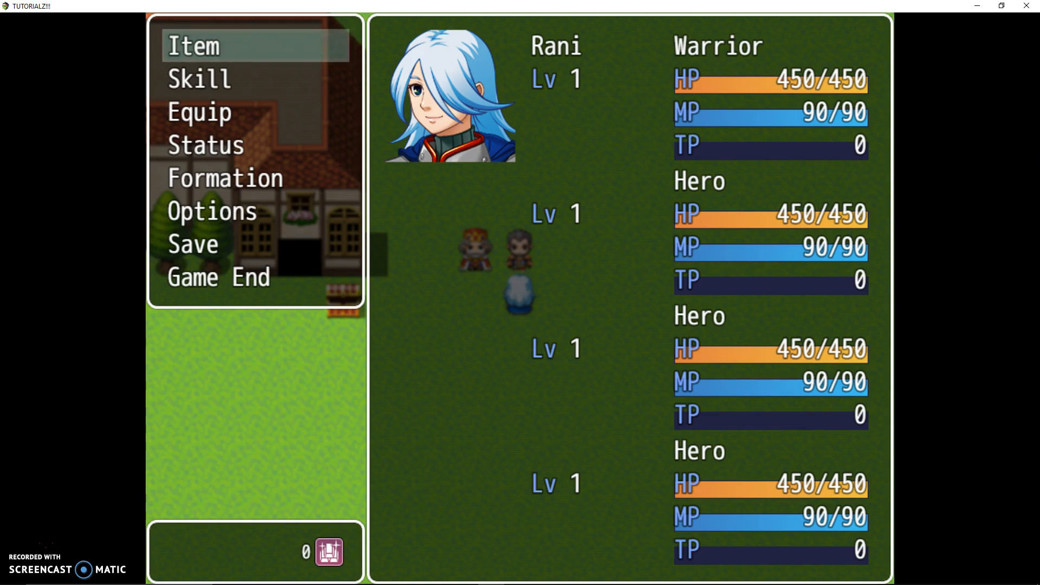
Use the Quest Book again and view the Kill Da Slimes quest details.
left_click(193, 45)
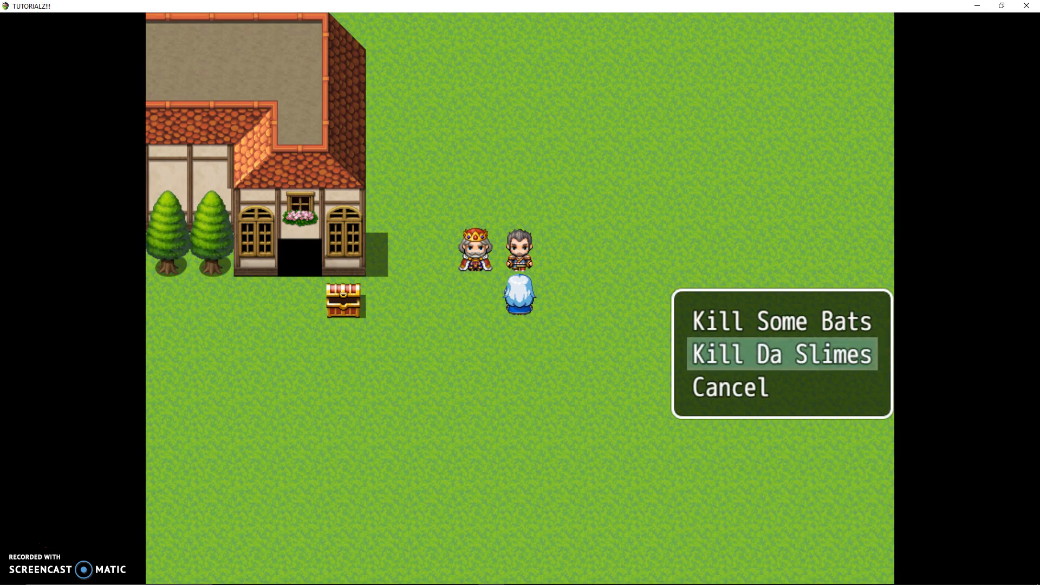
left_click(781, 355)
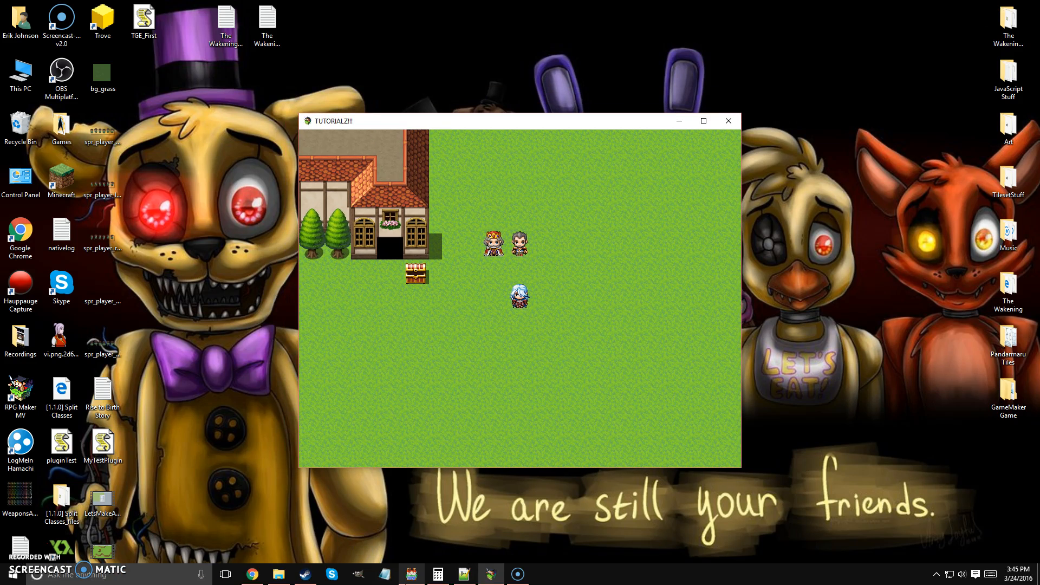
Close the playtest and bring up the game Database in the editor.
left_click(703, 120)
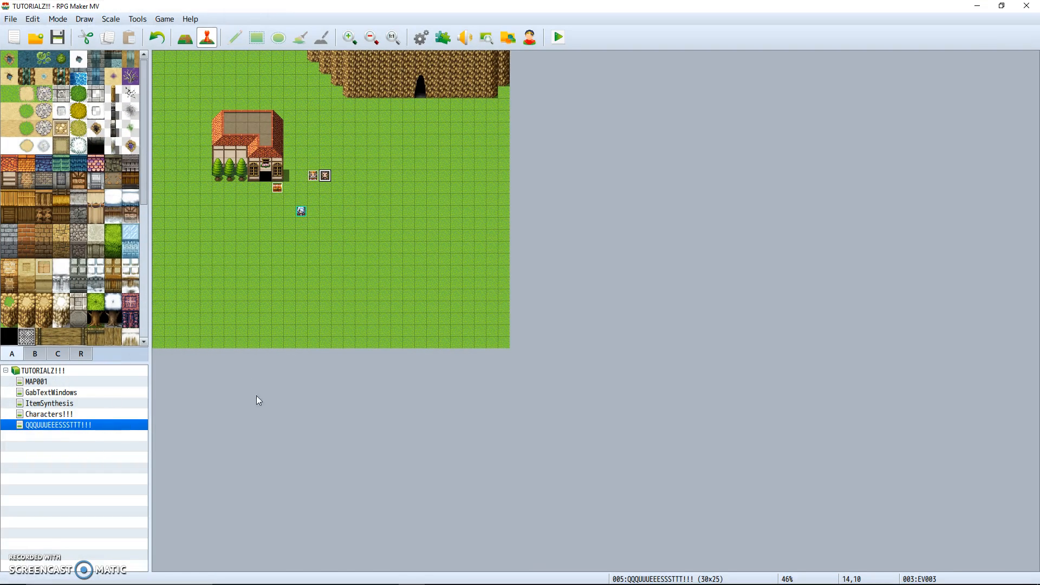
left_click(392, 37)
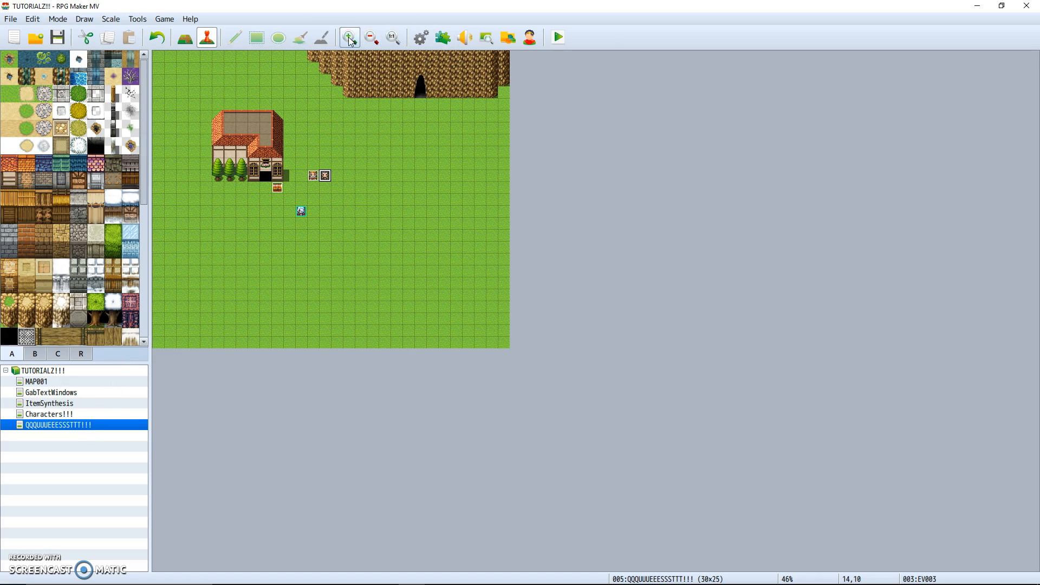
left_click(348, 37)
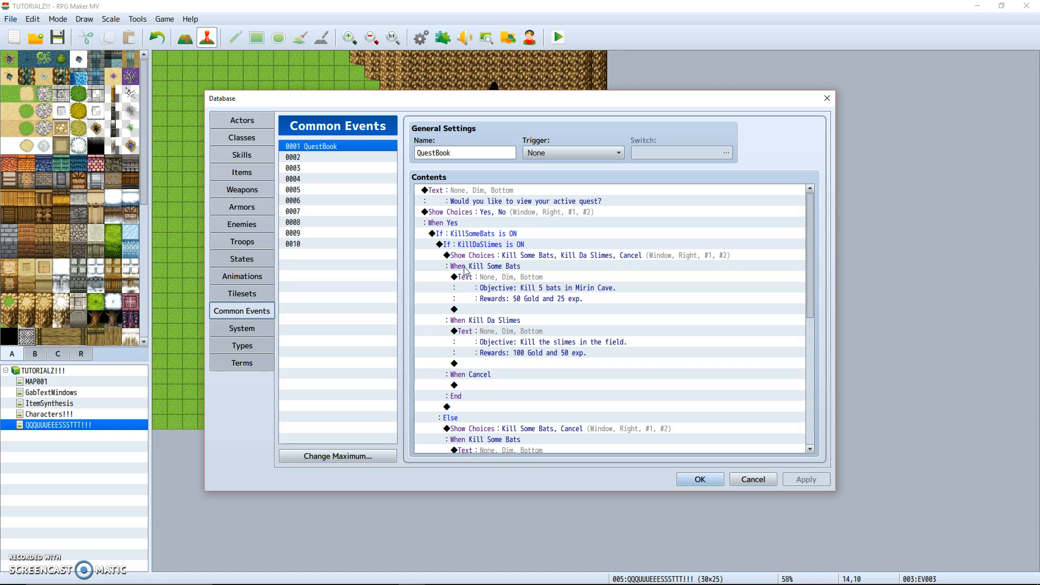
mouse_move(246, 191)
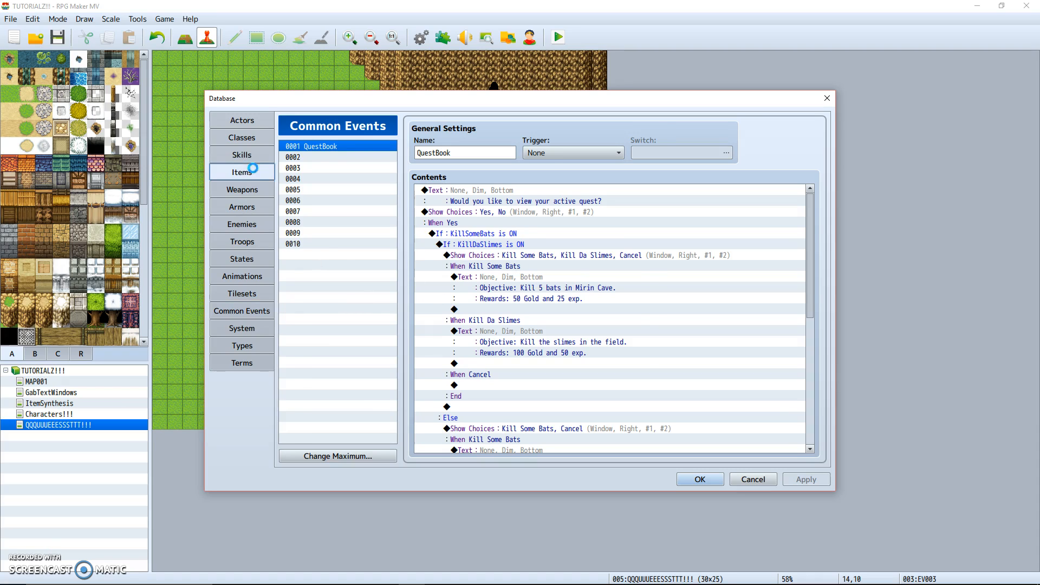
Check the Quest Book item's effect is a Common Event (QuestBook), then cancel without adding.
left_click(242, 172)
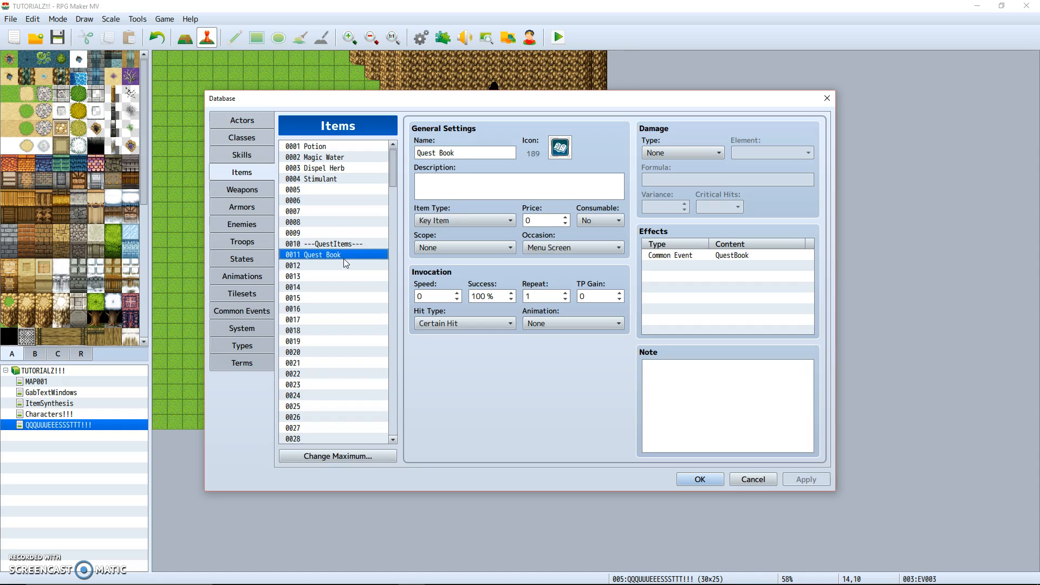
mouse_move(690, 244)
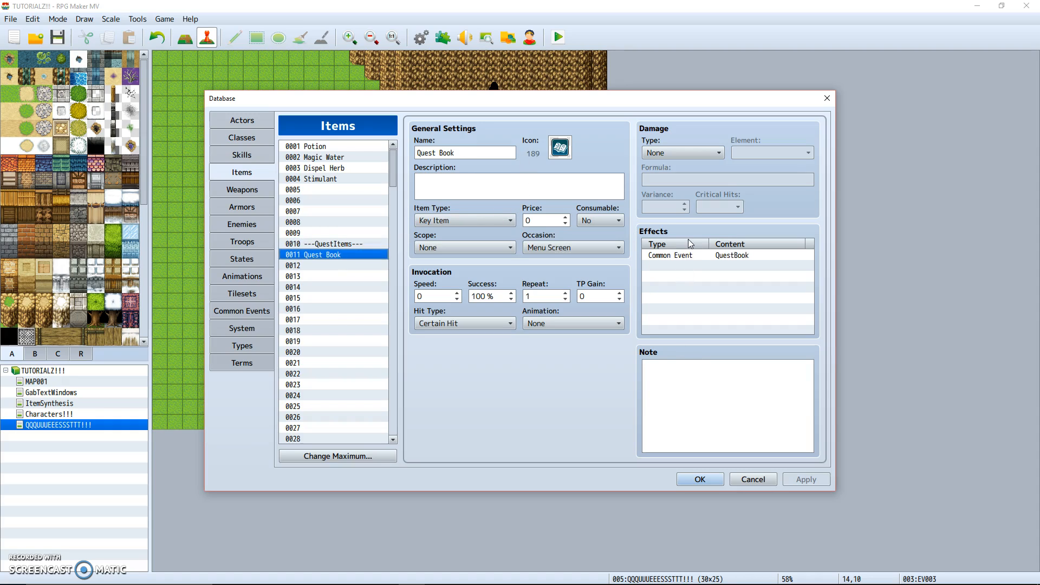
mouse_move(719, 275)
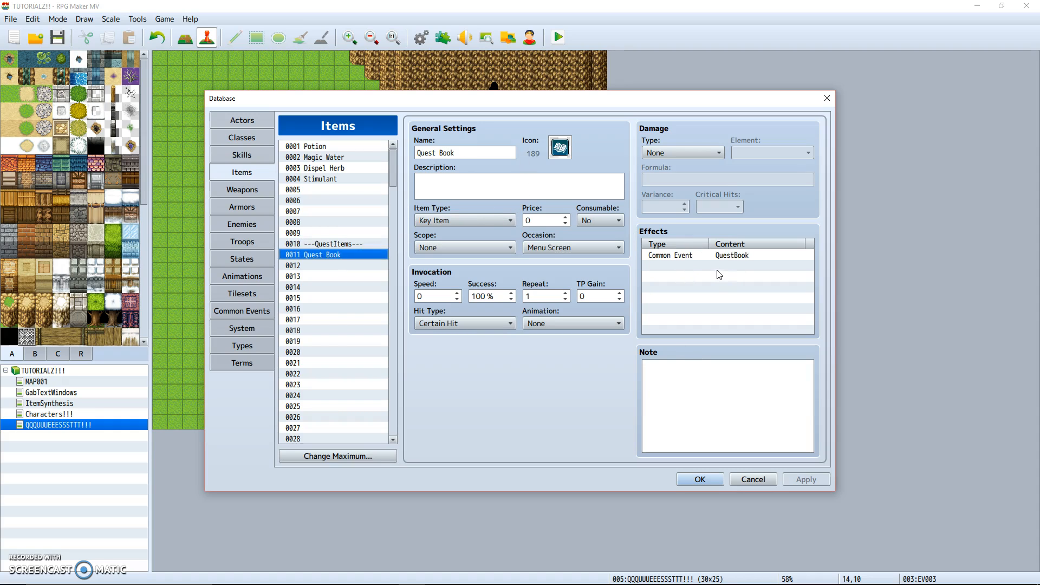
mouse_move(729, 259)
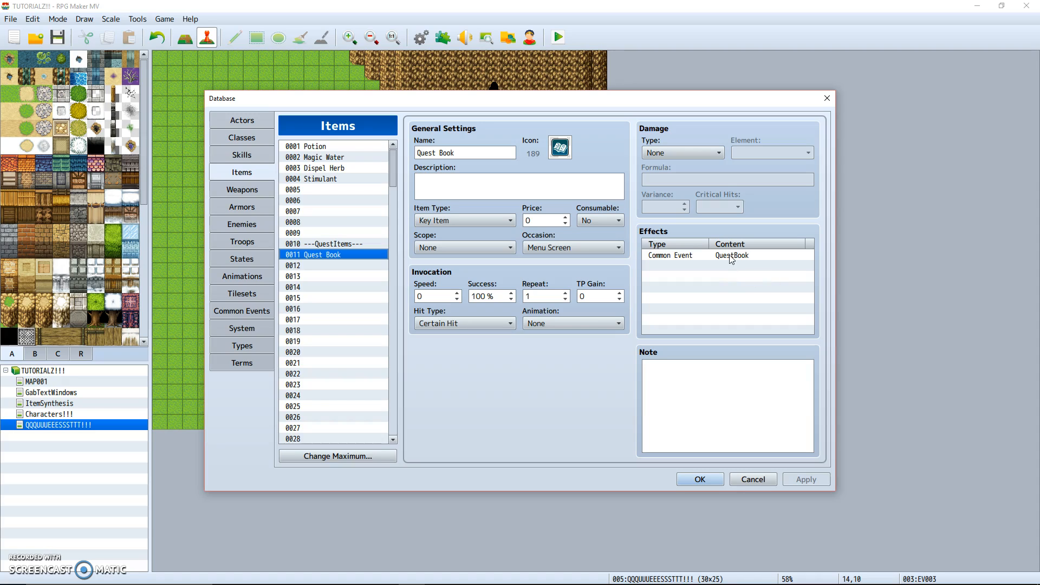
mouse_move(729, 262)
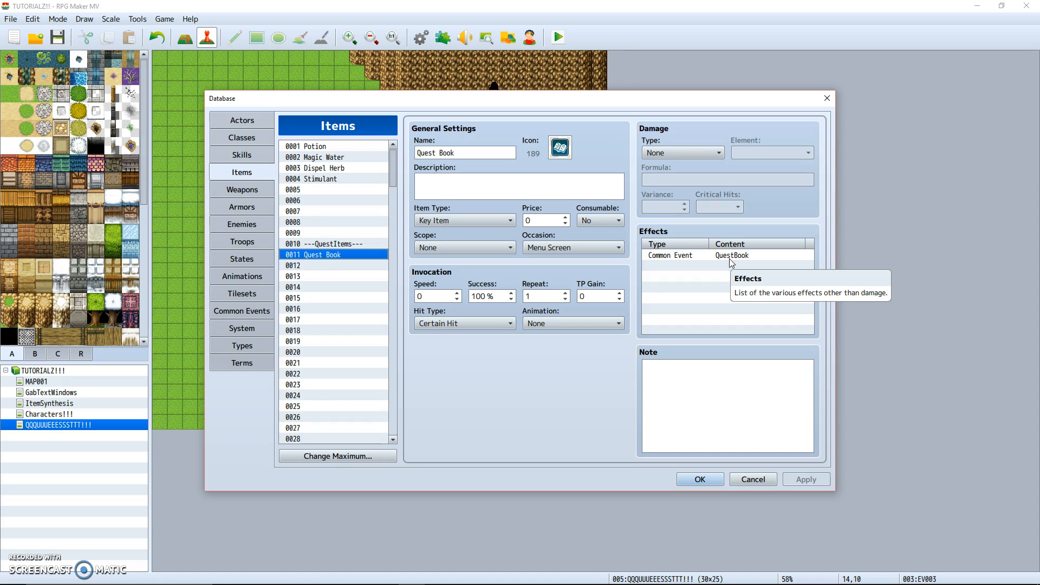
left_click(727, 265)
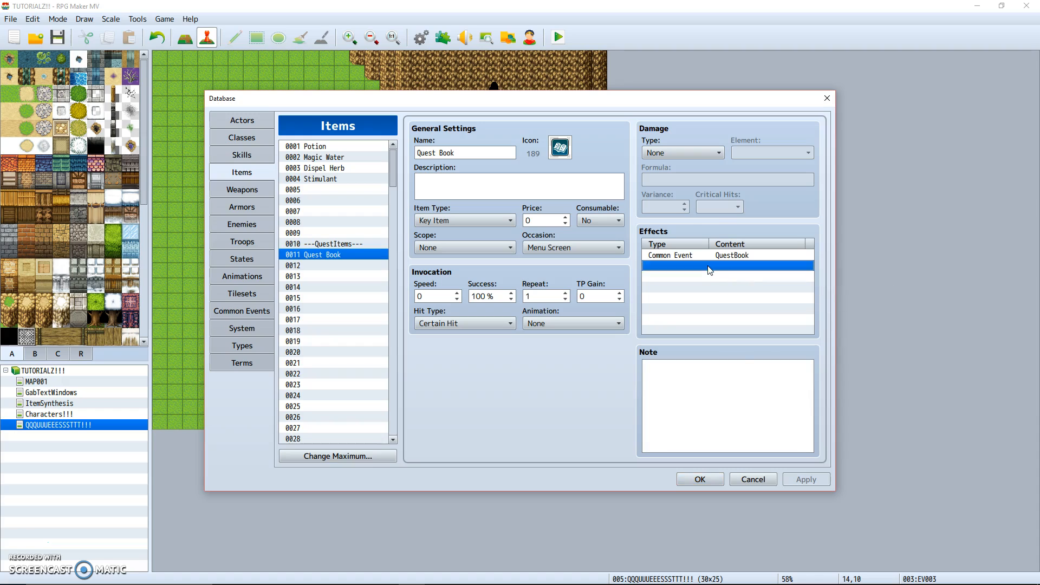
double_click(726, 266)
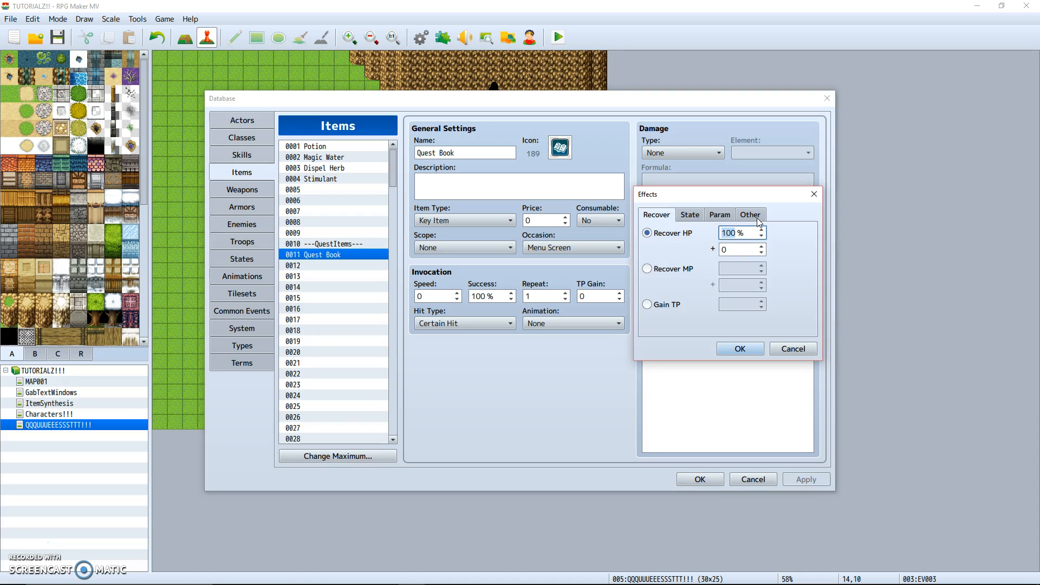
left_click(750, 214)
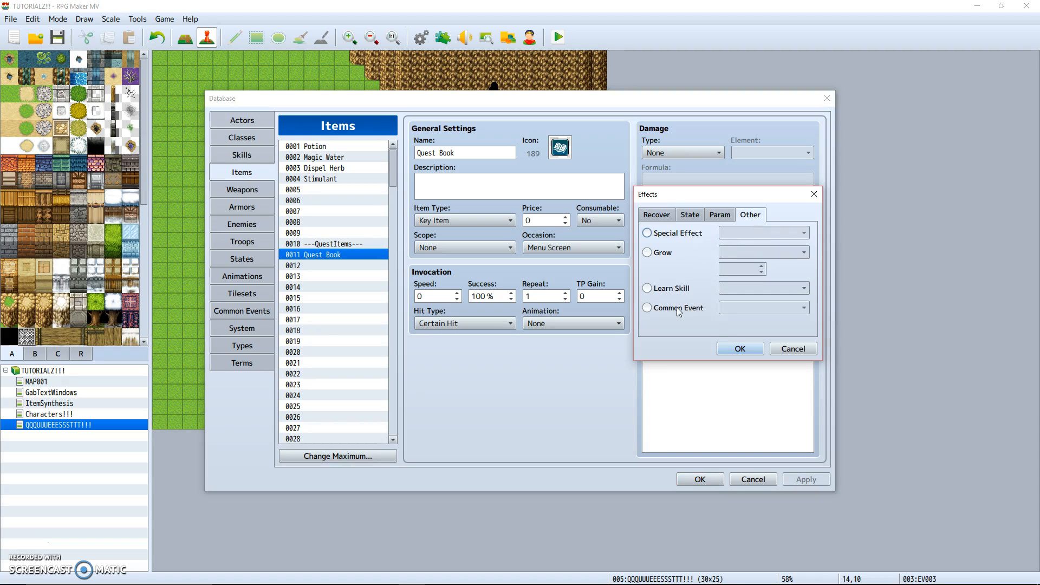
left_click(648, 307)
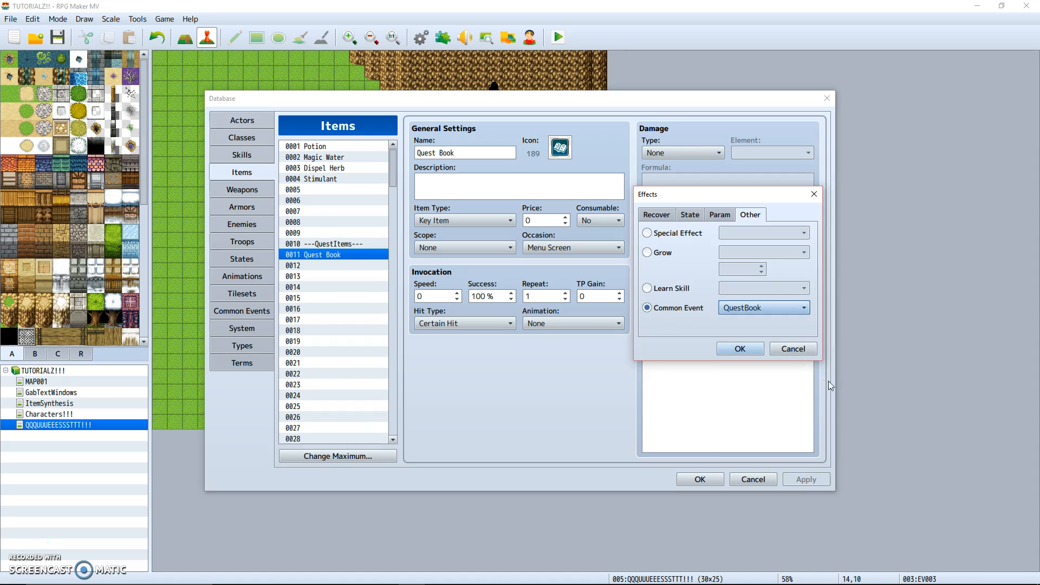
left_click(739, 348)
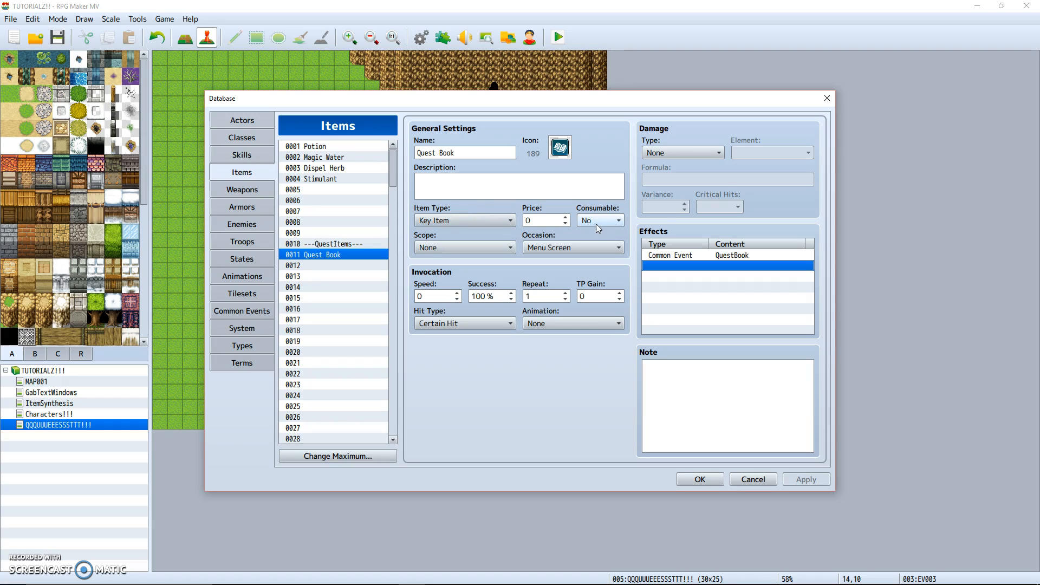
Re-enter the Quest Book's price field, leaving it at 0.
left_click(544, 220)
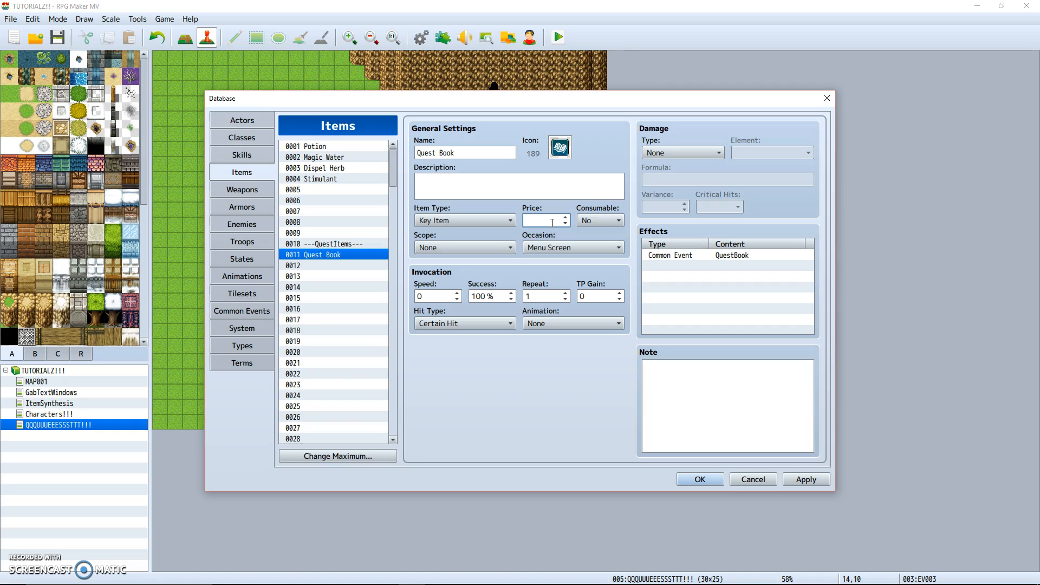
left_click(543, 220)
type("0")
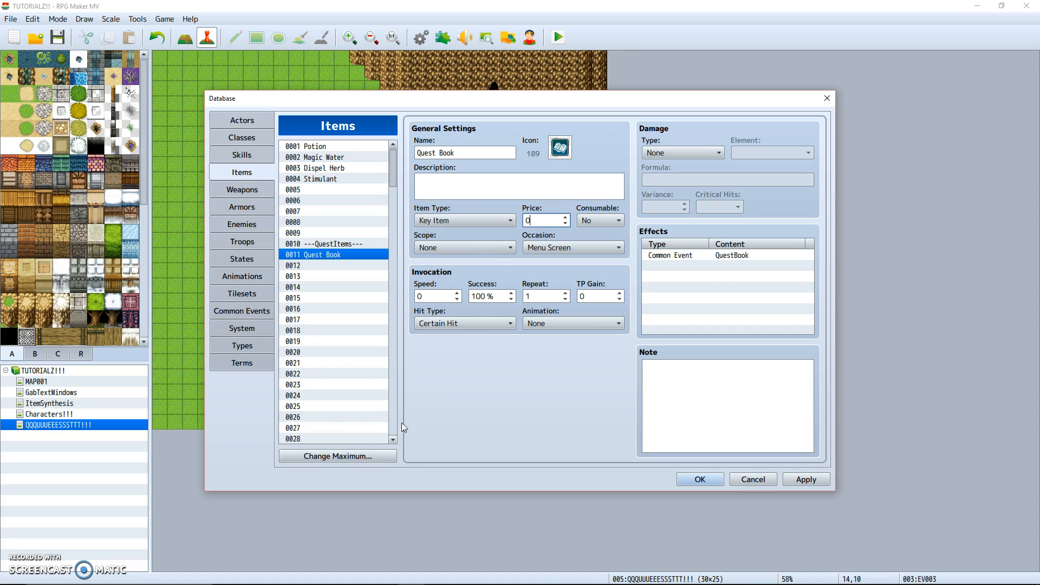
mouse_move(396, 453)
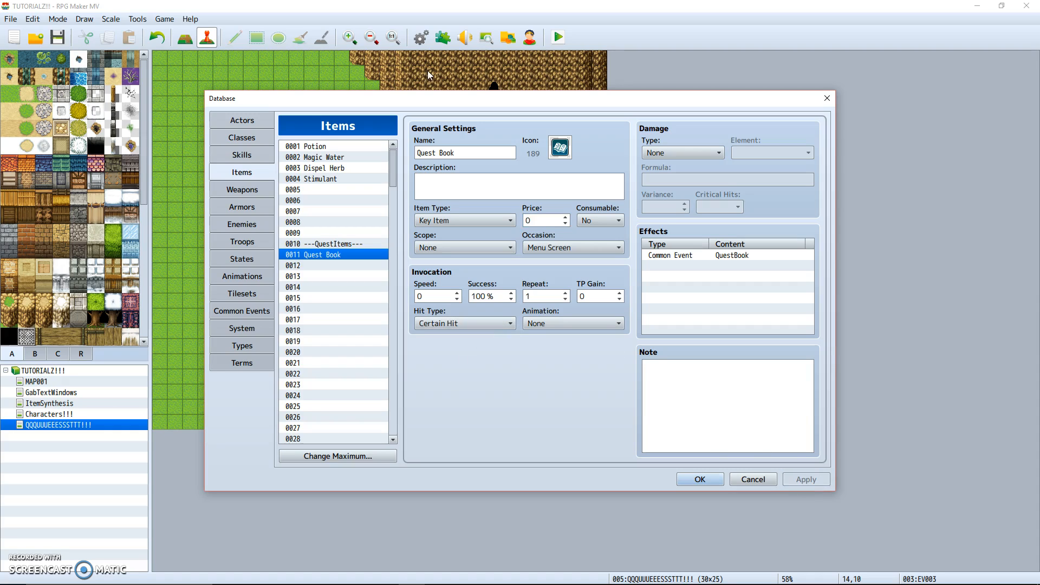
mouse_move(252, 315)
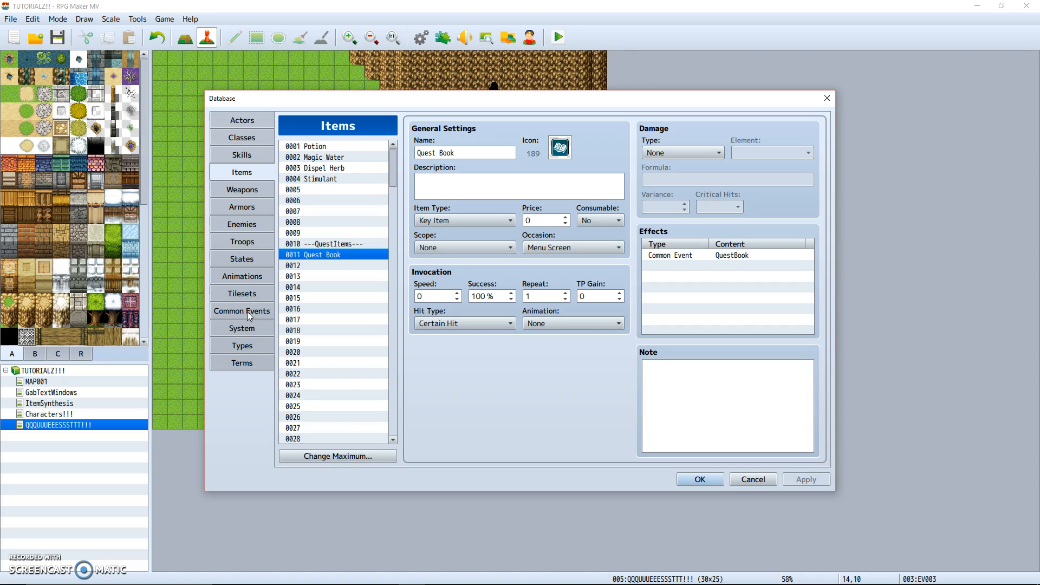
Switch the Database to the Common Events list showing 0001 QuestBook.
left_click(241, 311)
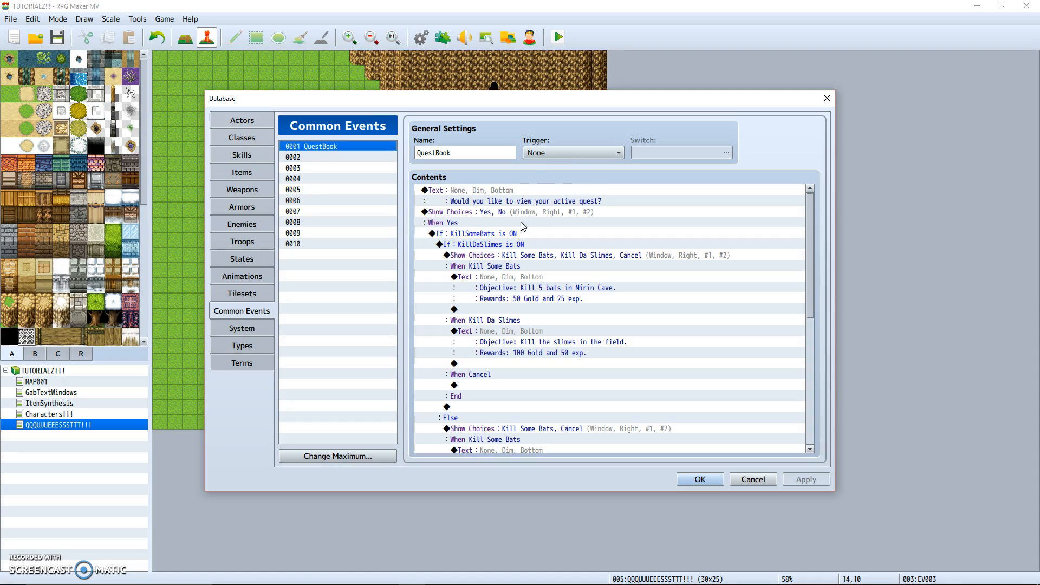
mouse_move(624, 185)
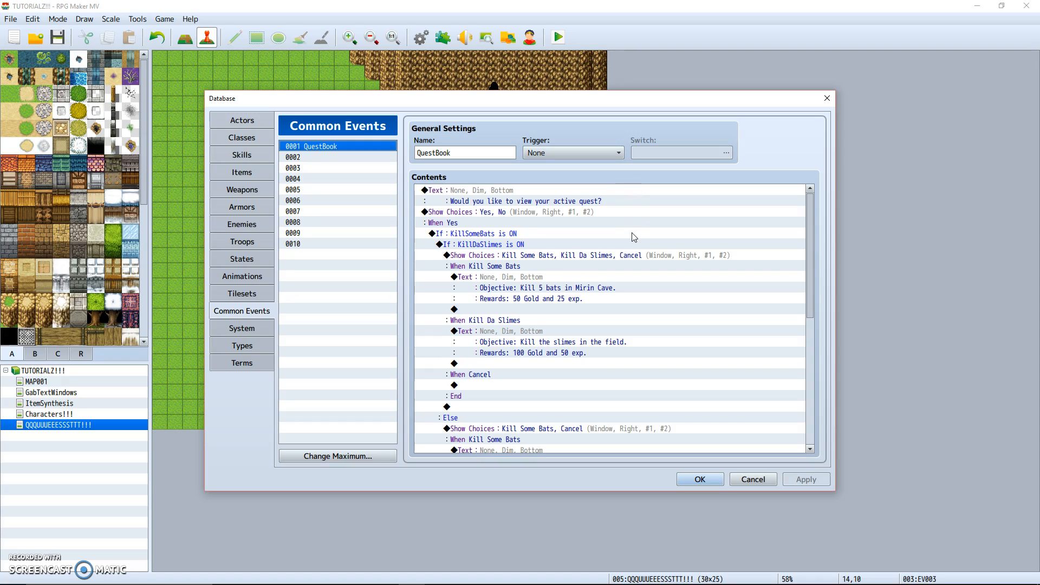
mouse_move(521, 188)
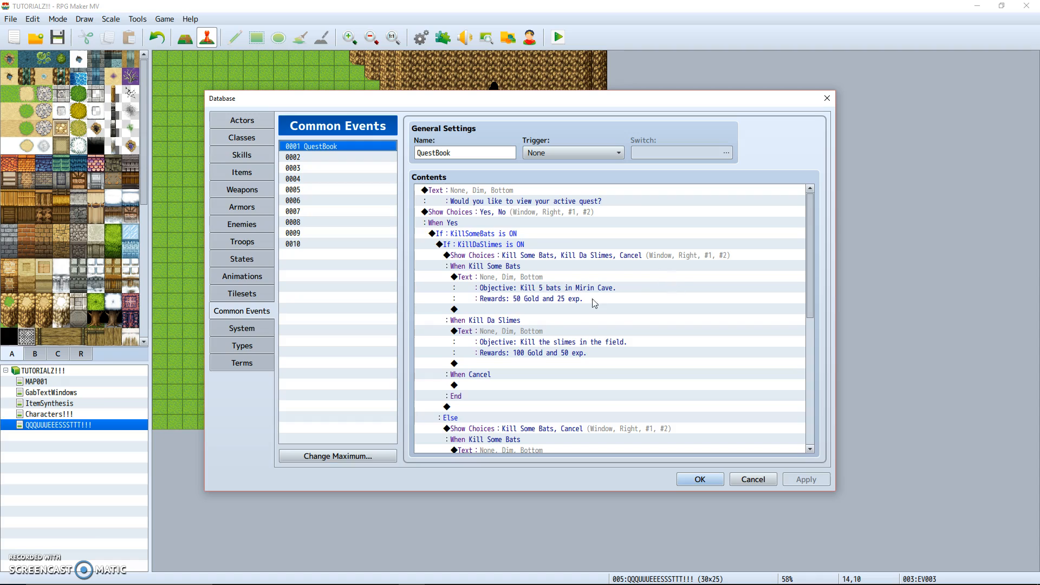
mouse_move(500, 222)
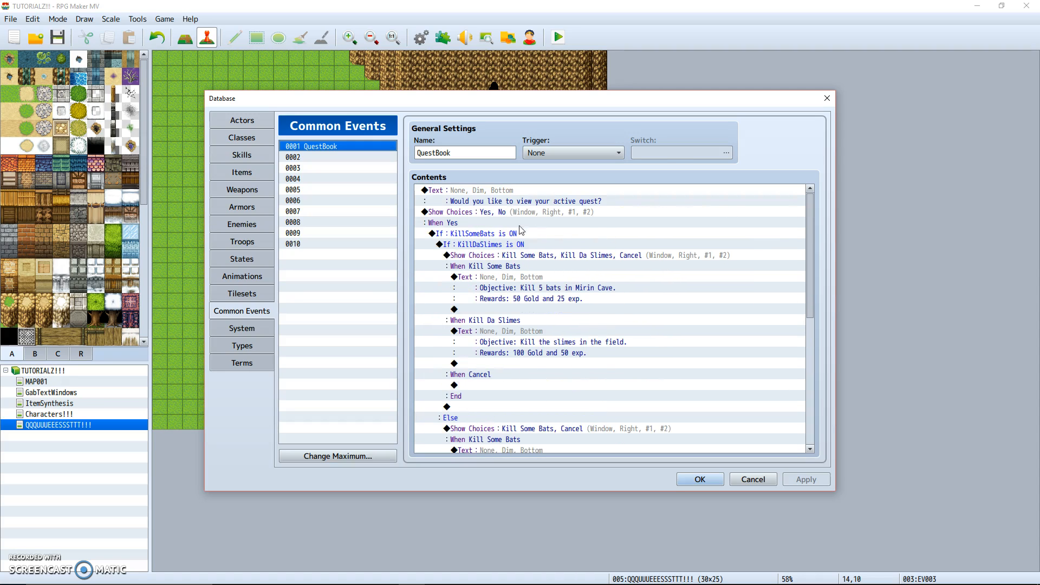
mouse_move(591, 404)
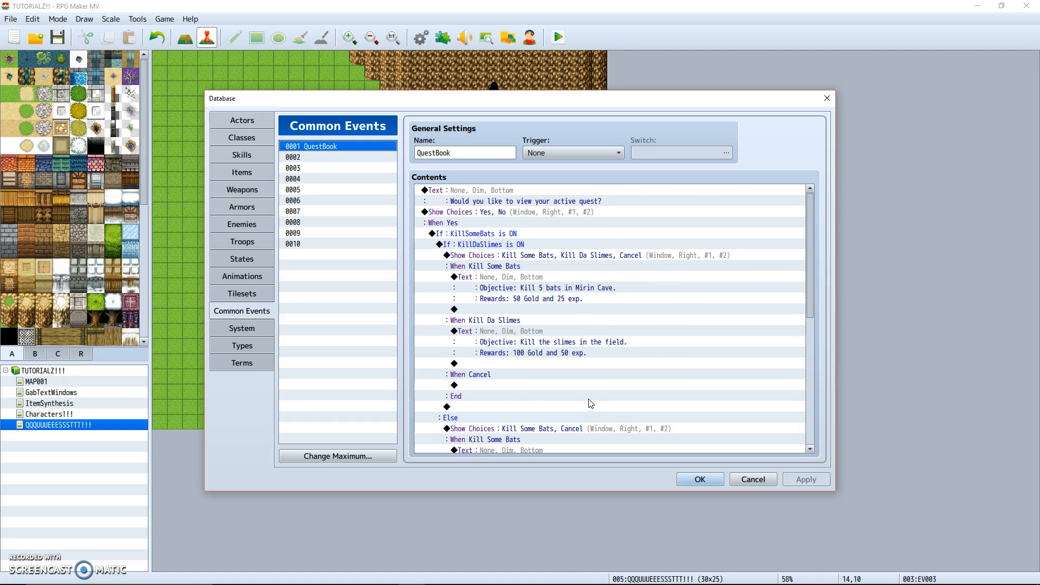
double_click(591, 403)
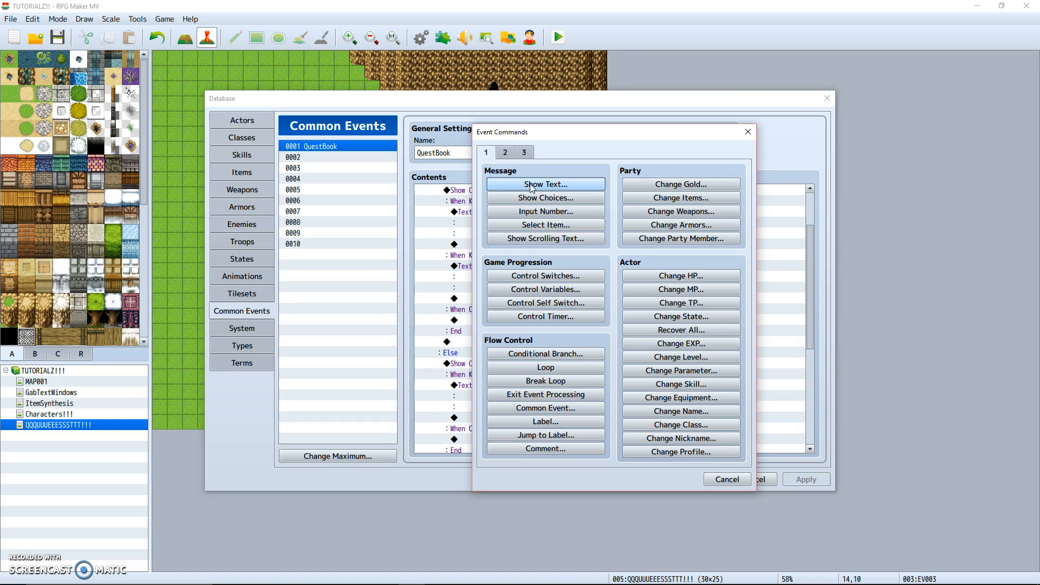
mouse_move(545, 238)
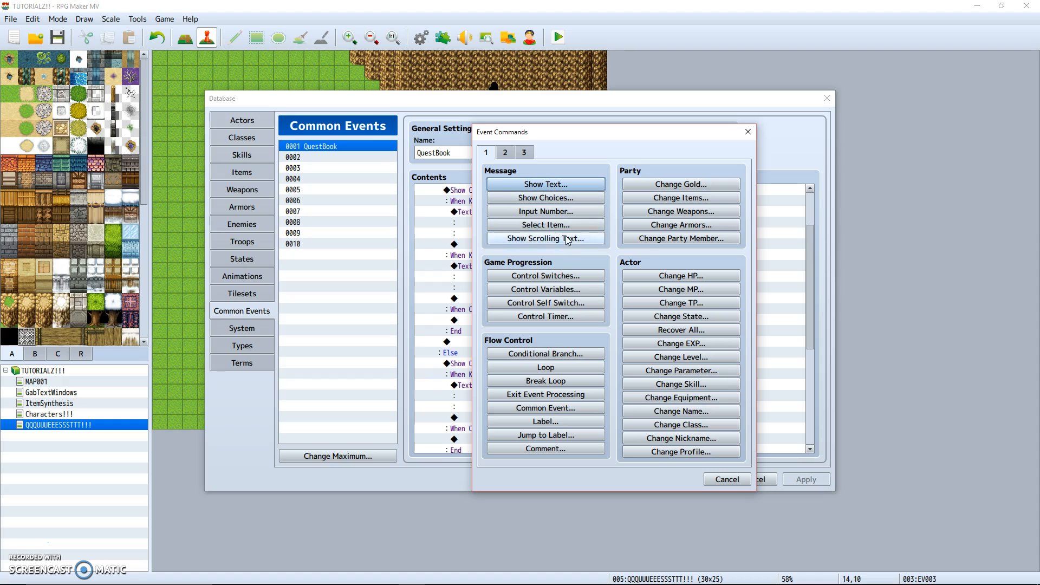
left_click(545, 276)
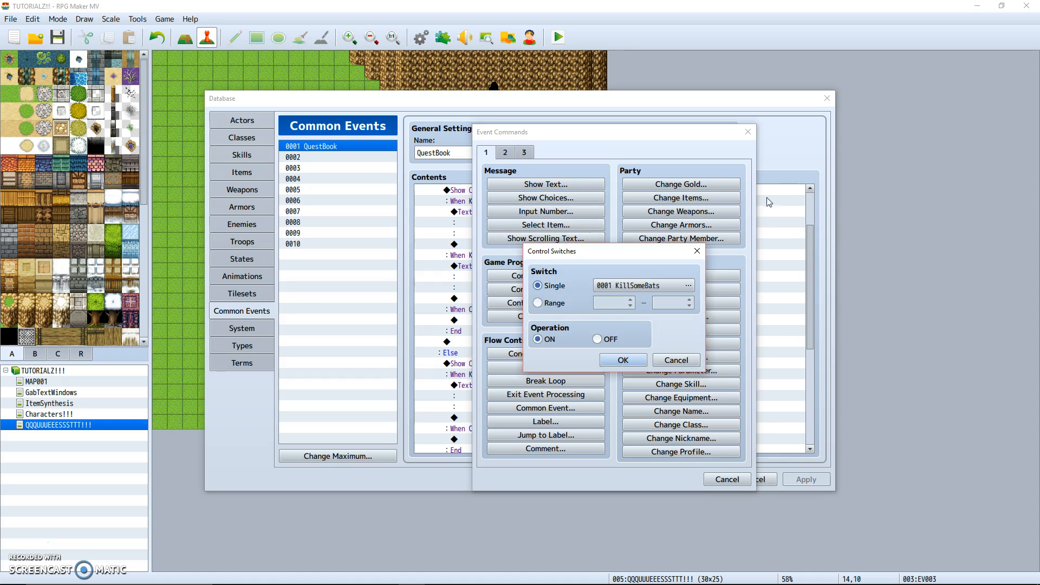
left_click(688, 285)
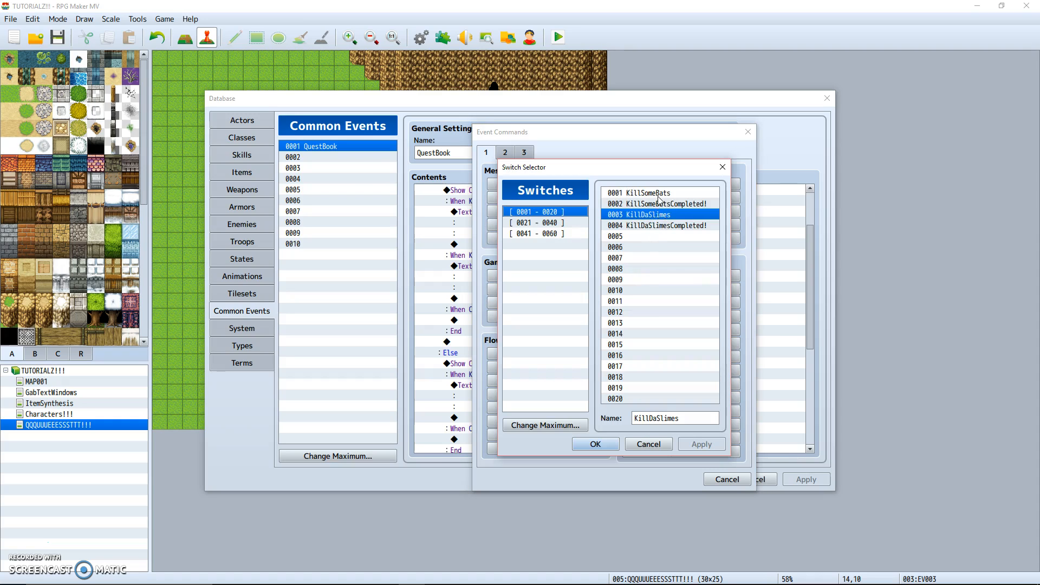
left_click(658, 204)
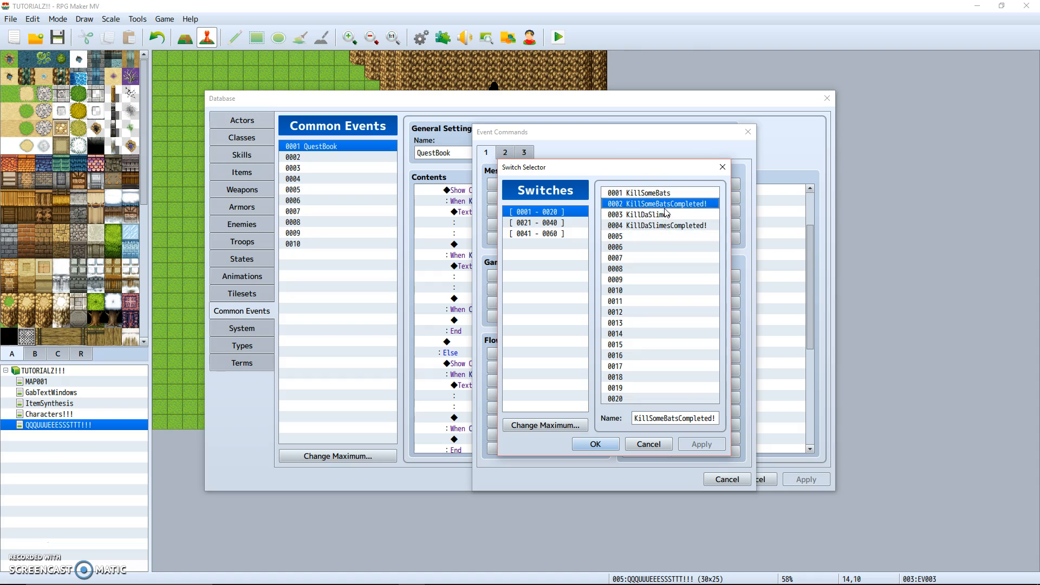
left_click(658, 225)
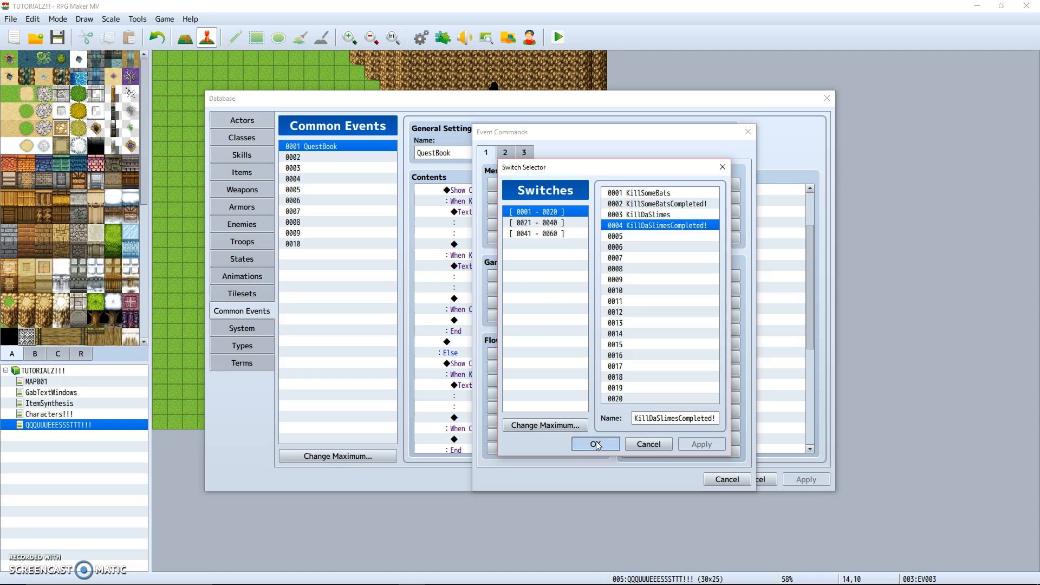
left_click(595, 444)
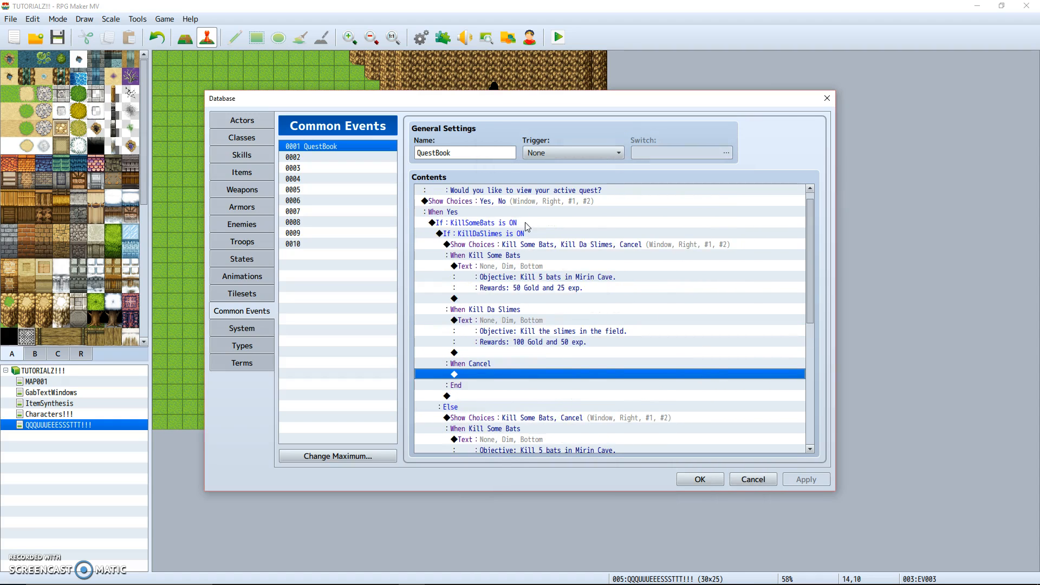
Scroll the QuestBook contents to the final Else branch with 'You have no active quest!'.
double_click(598, 373)
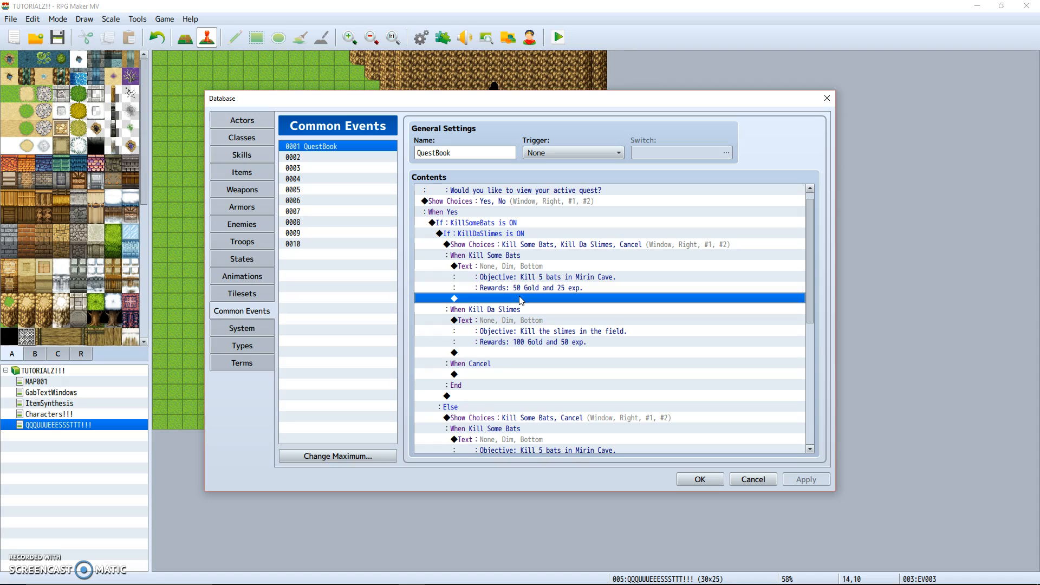
mouse_move(501, 244)
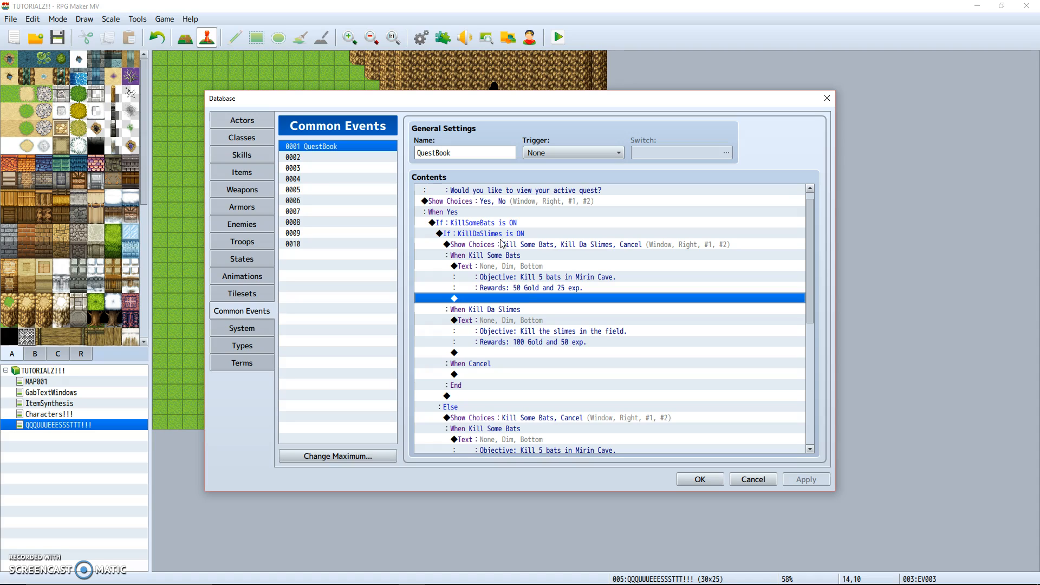
mouse_move(502, 238)
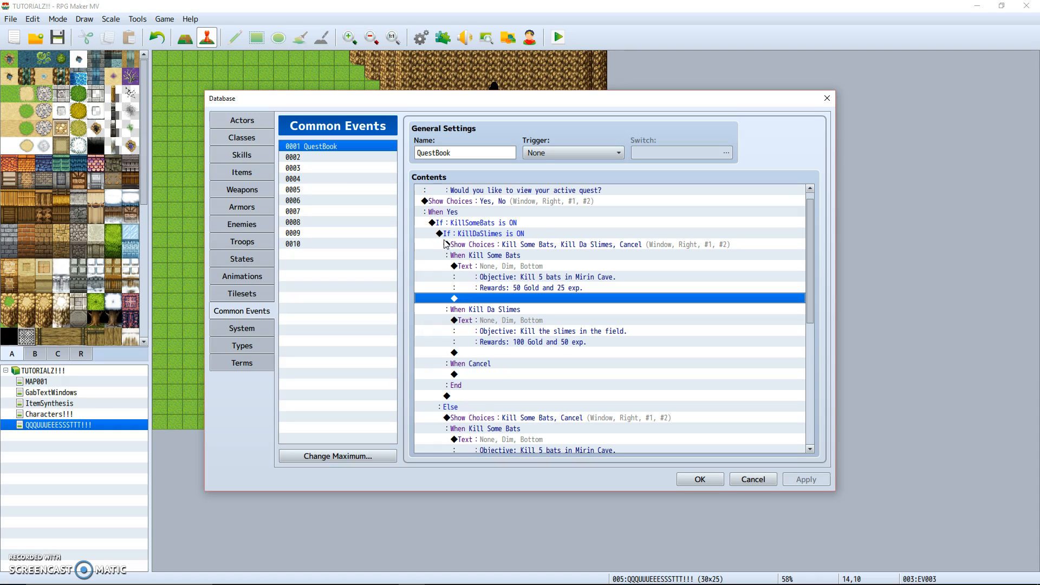
mouse_move(457, 249)
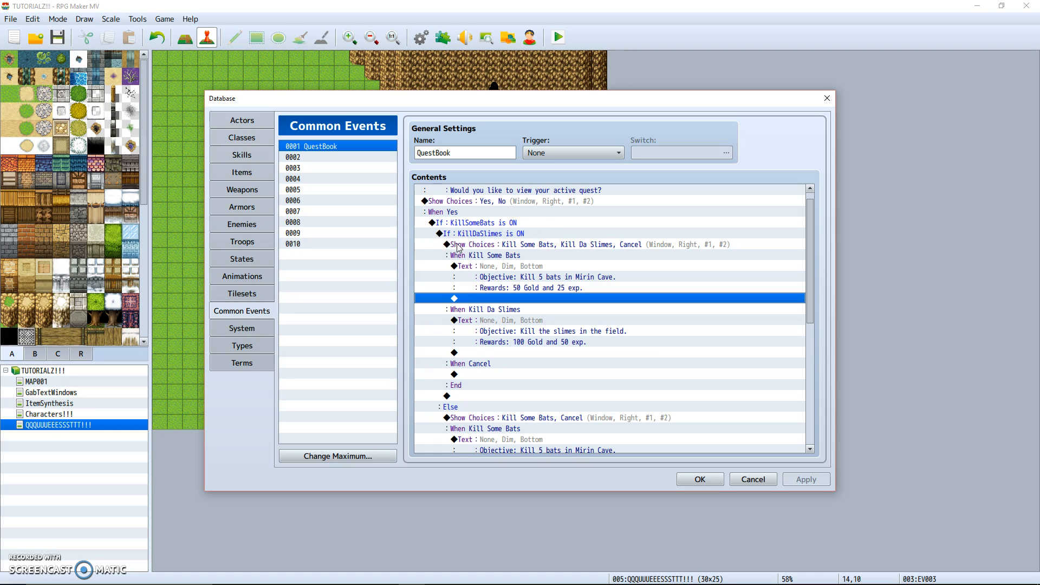
mouse_move(504, 250)
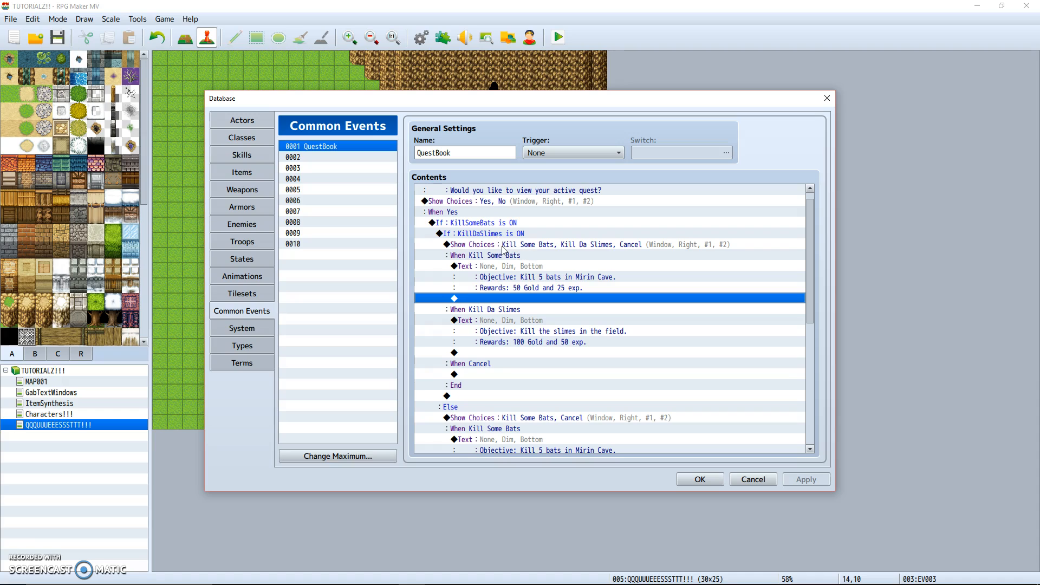
mouse_move(449, 247)
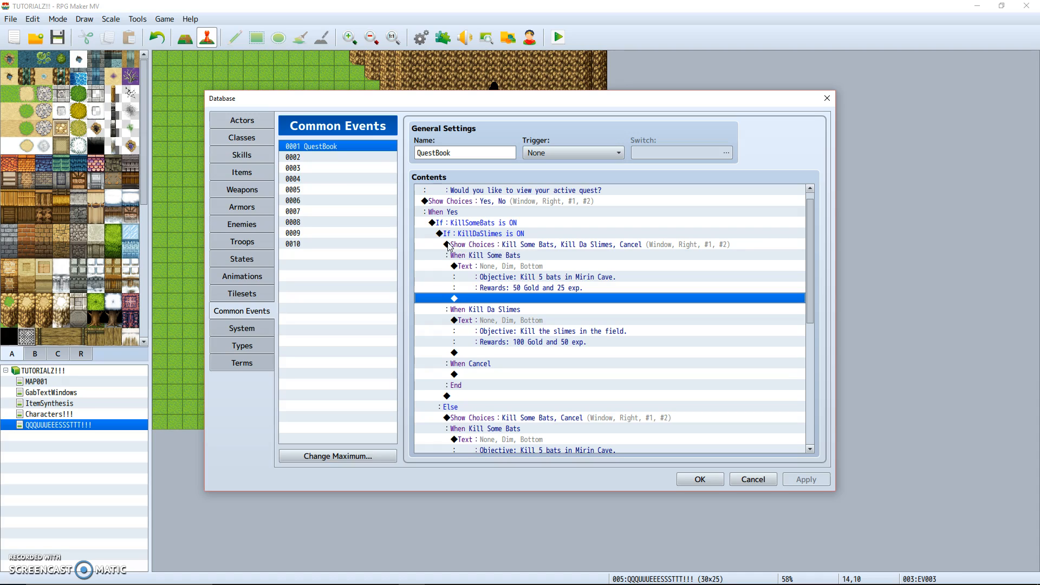
mouse_move(525, 277)
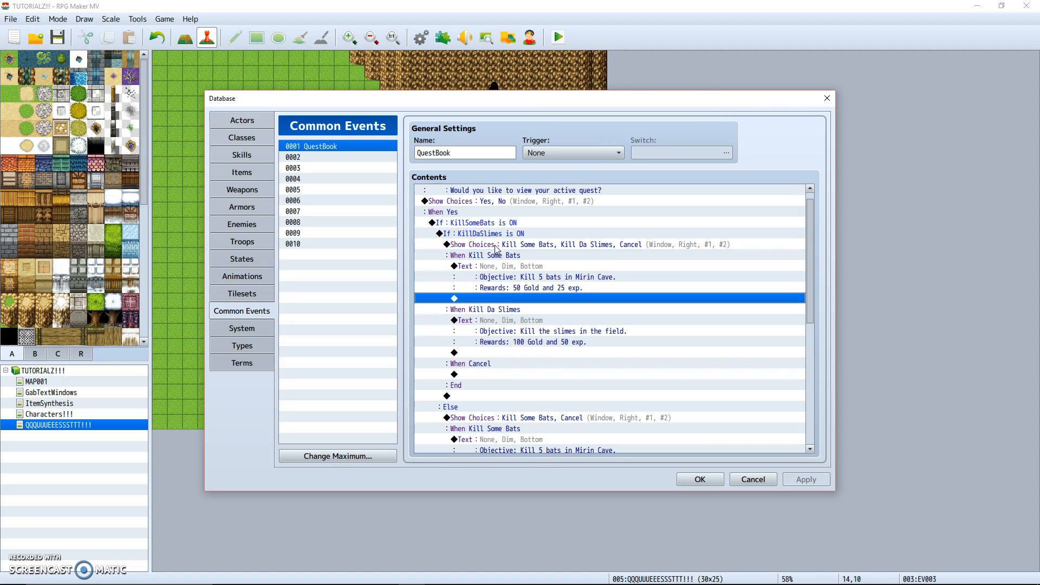
left_click(482, 233)
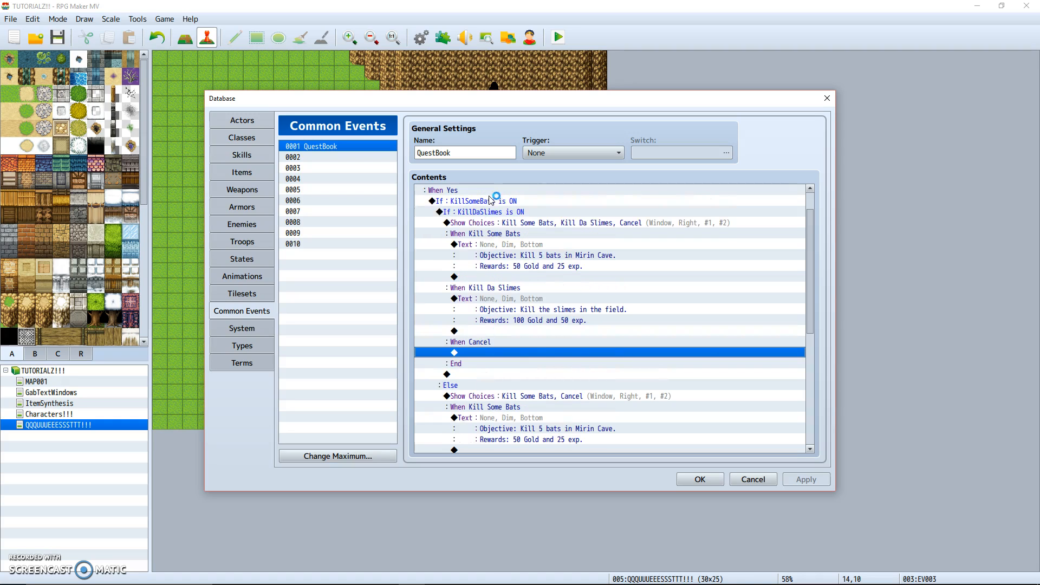
scroll("down", 3)
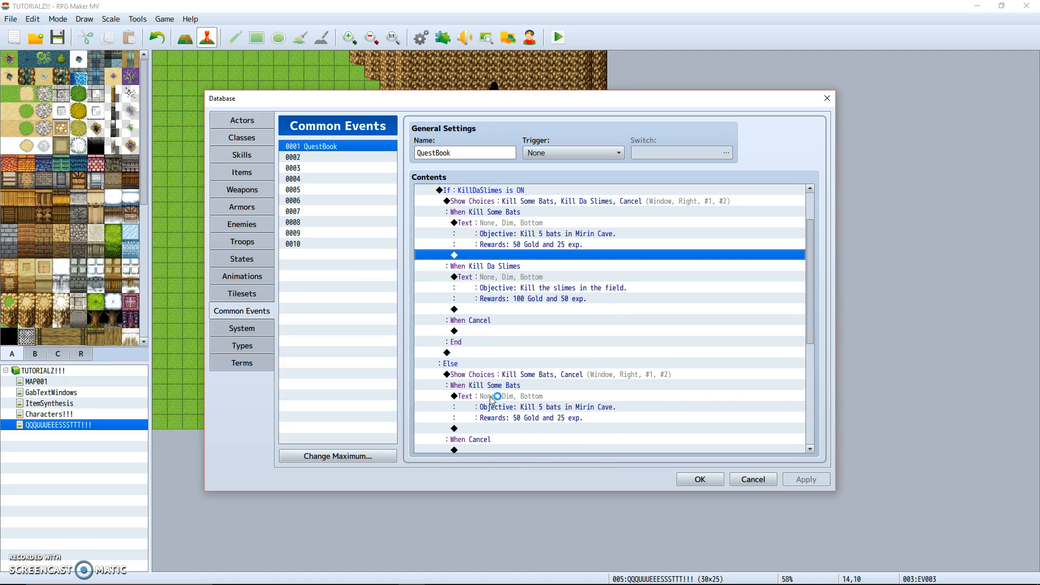
scroll("down", 3)
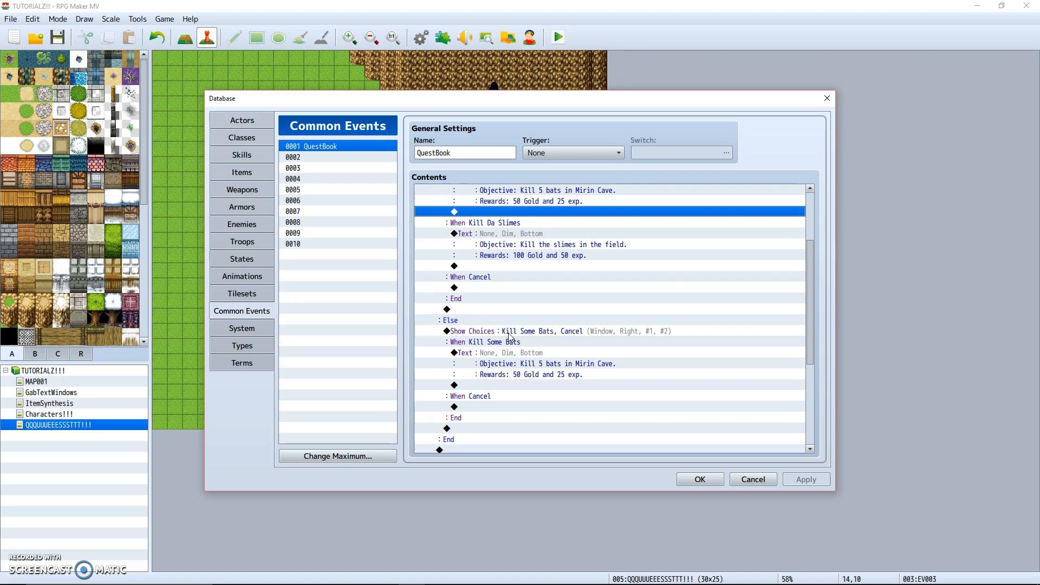
mouse_move(590, 433)
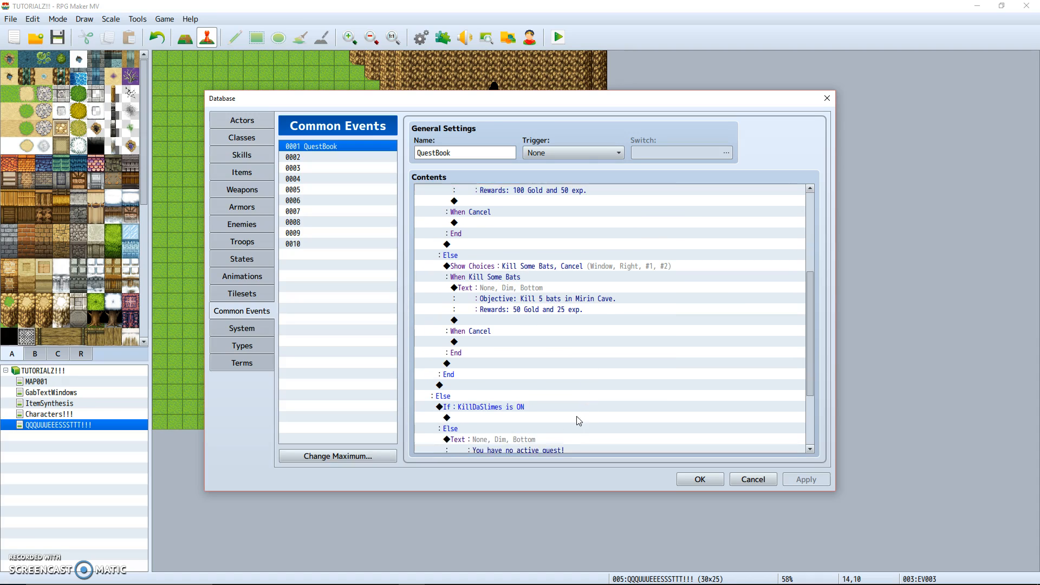
scroll("down", 3)
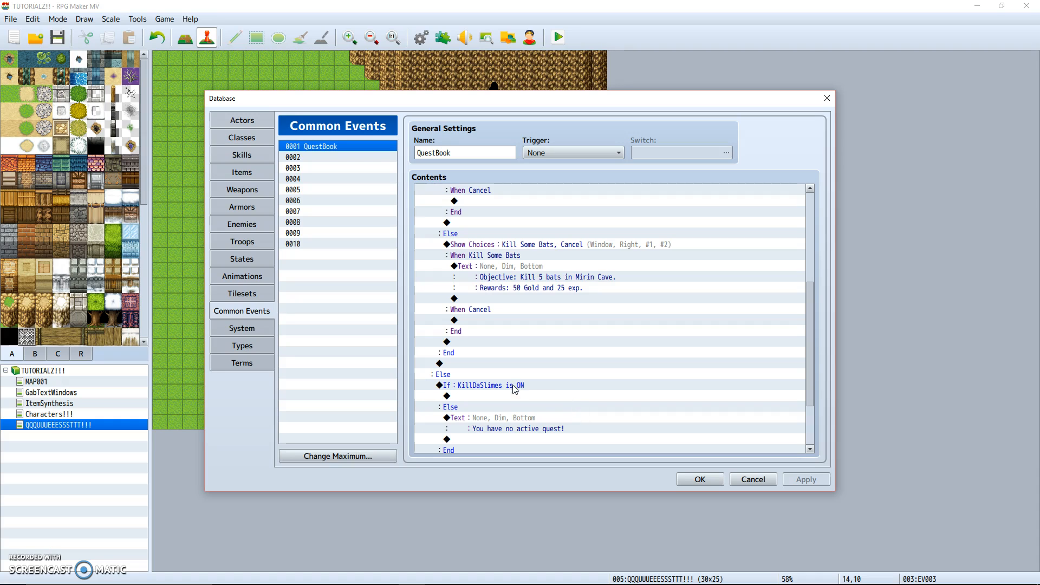
left_click(485, 384)
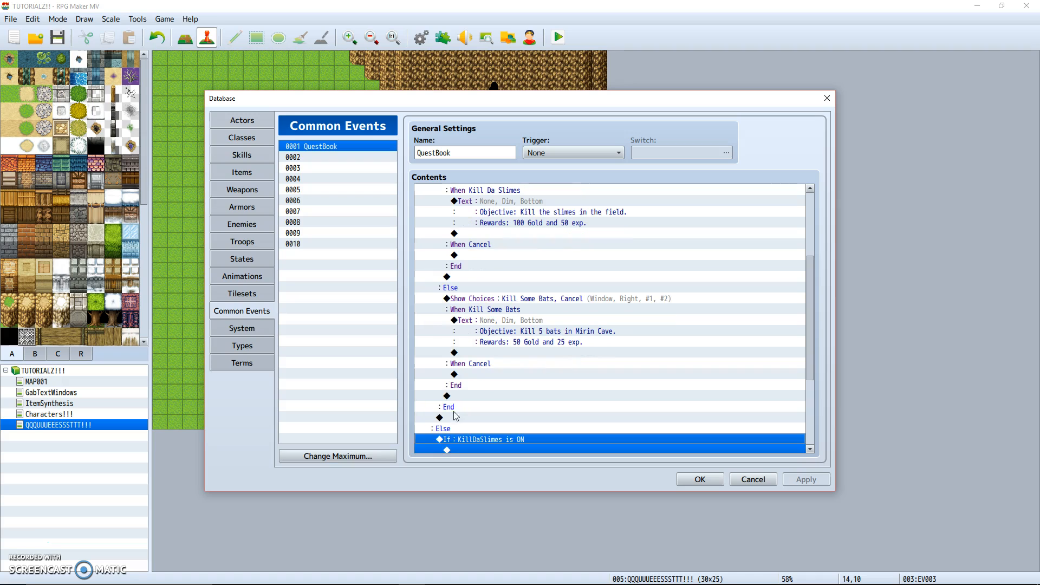
scroll("down", 3)
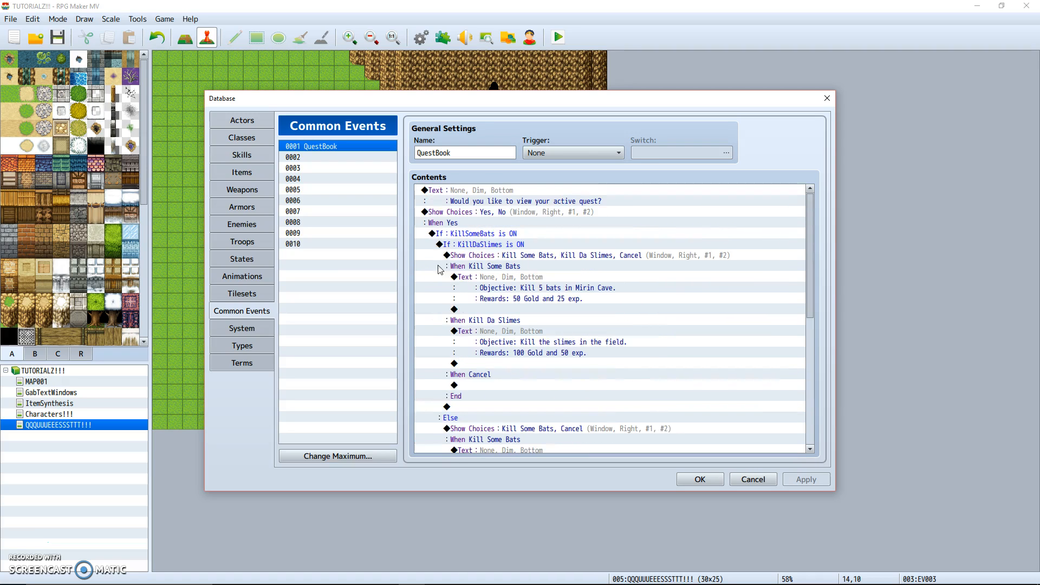
scroll("down", 3)
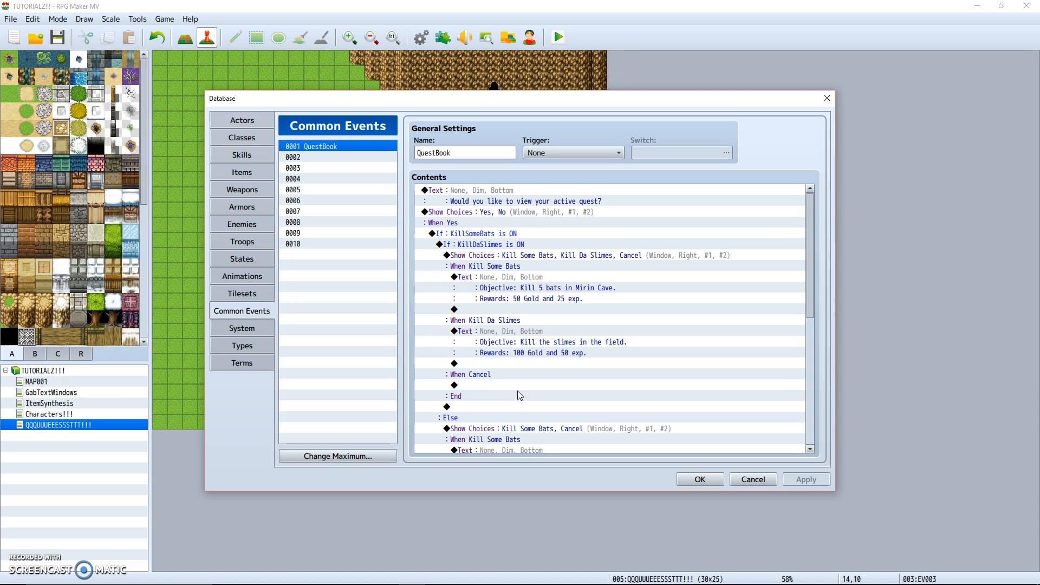
left_click(524, 309)
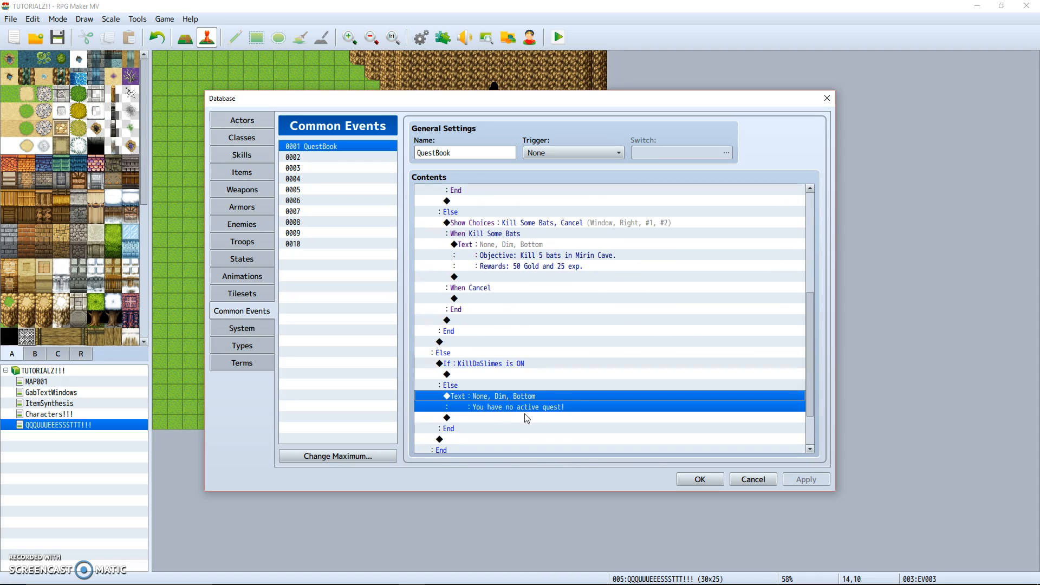
scroll("down", 3)
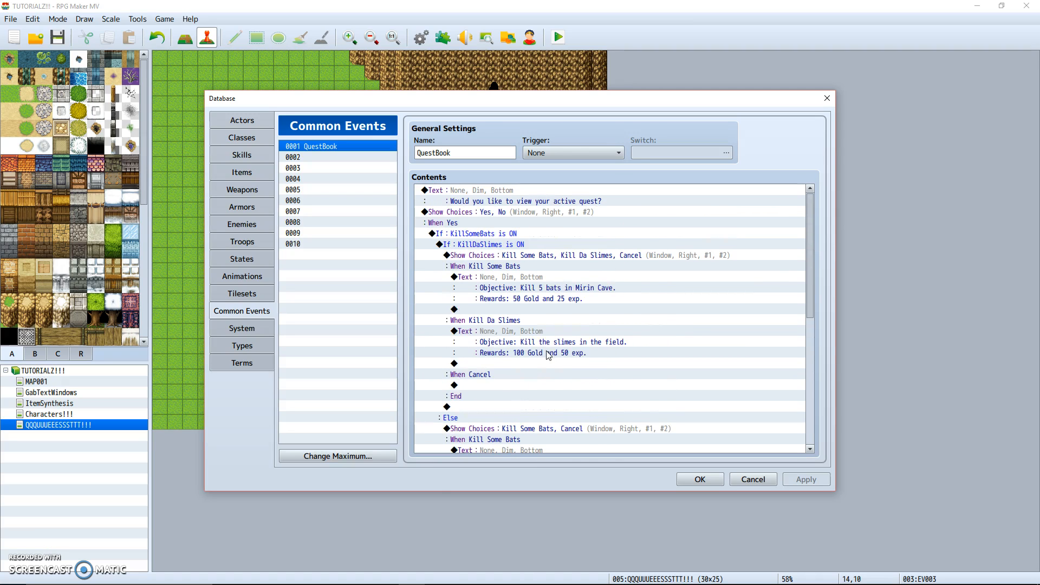
mouse_move(535, 292)
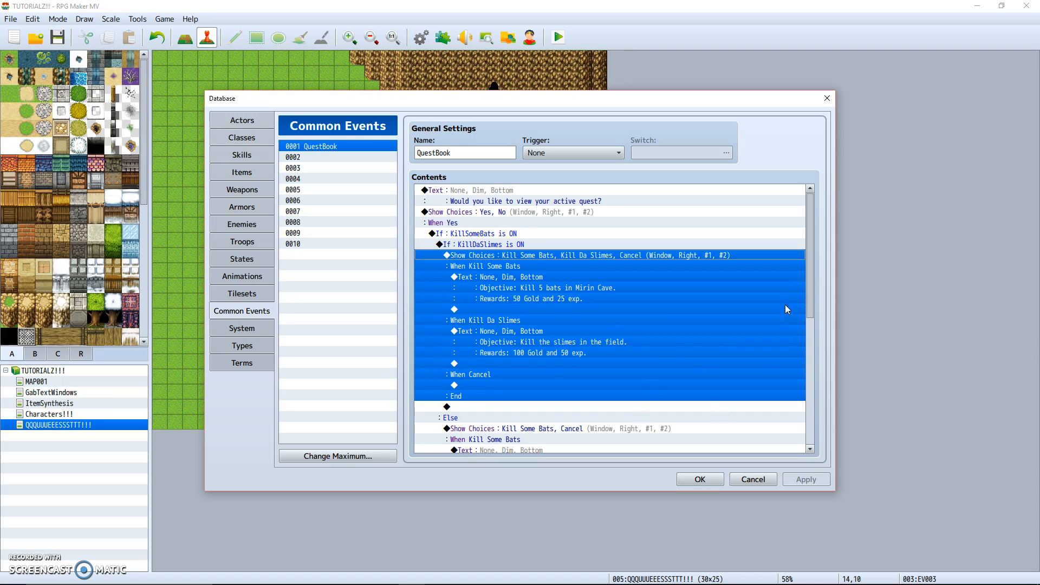
left_click(544, 309)
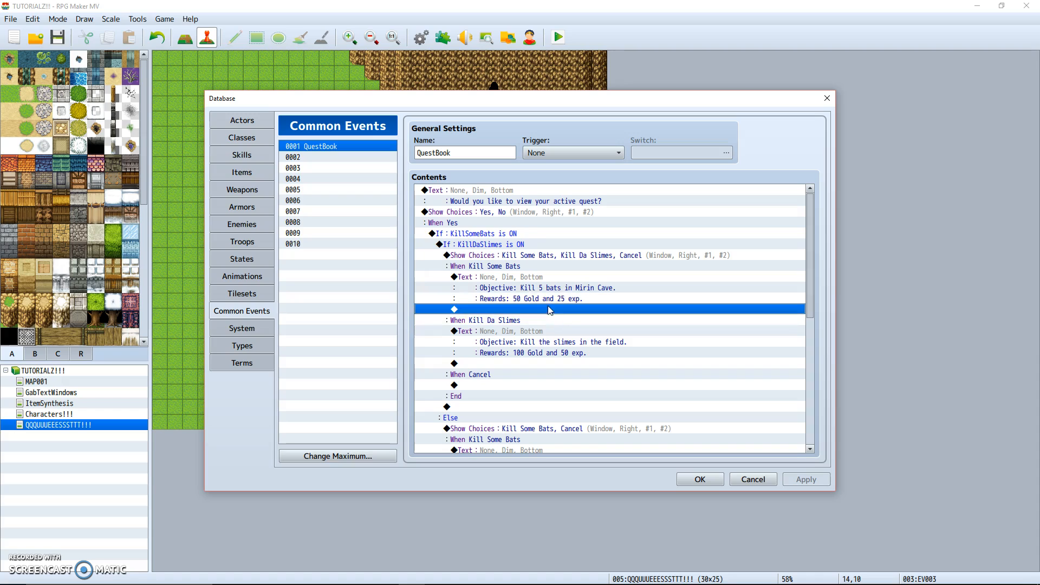
mouse_move(569, 264)
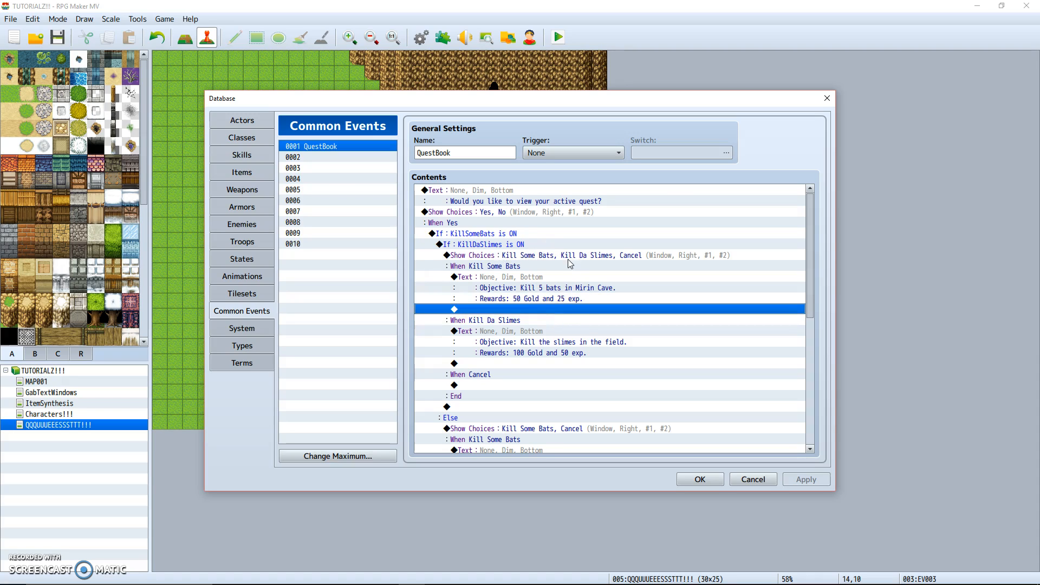
mouse_move(657, 288)
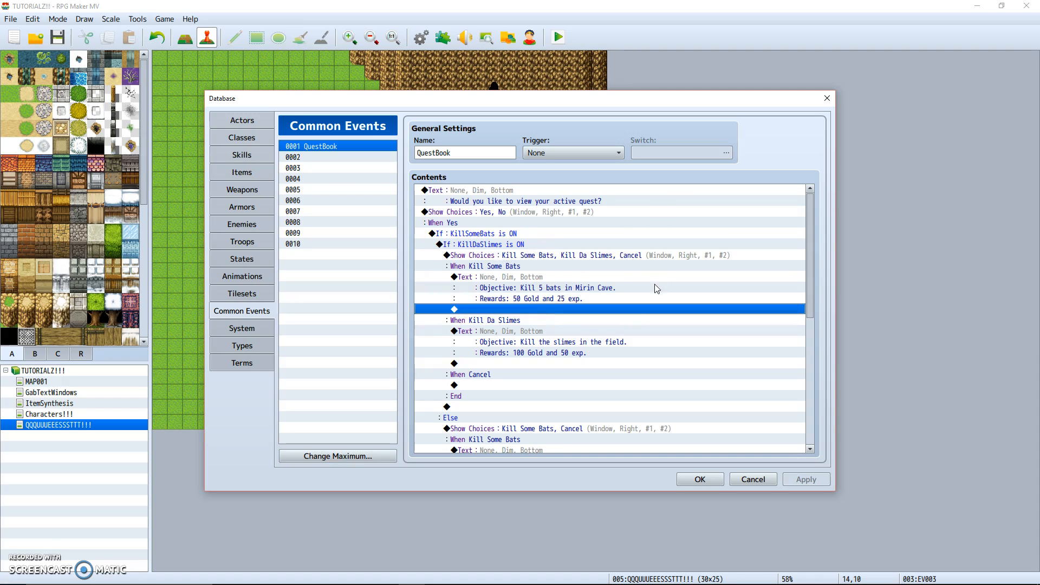
left_click(491, 385)
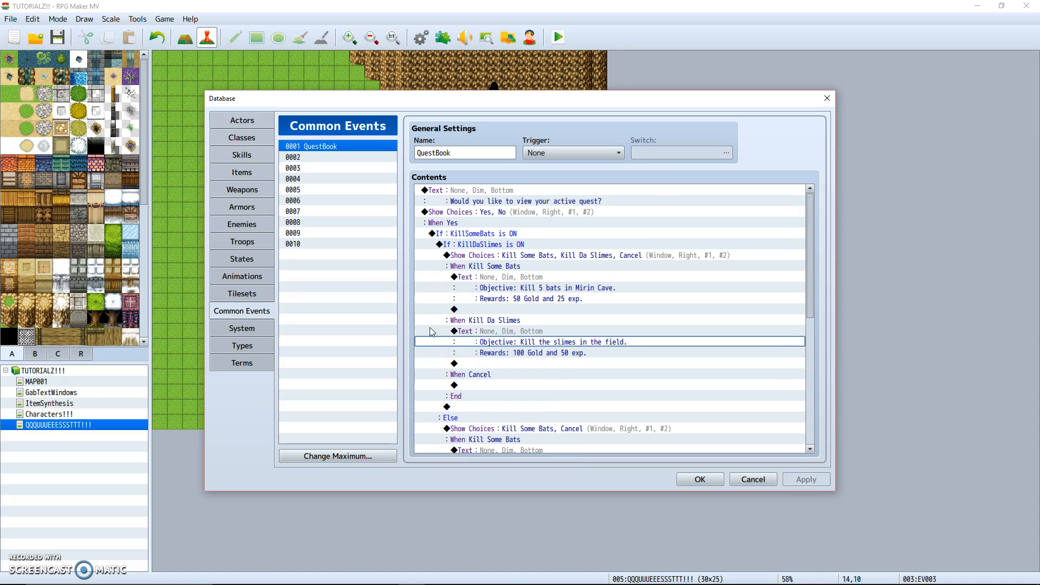
left_click(553, 287)
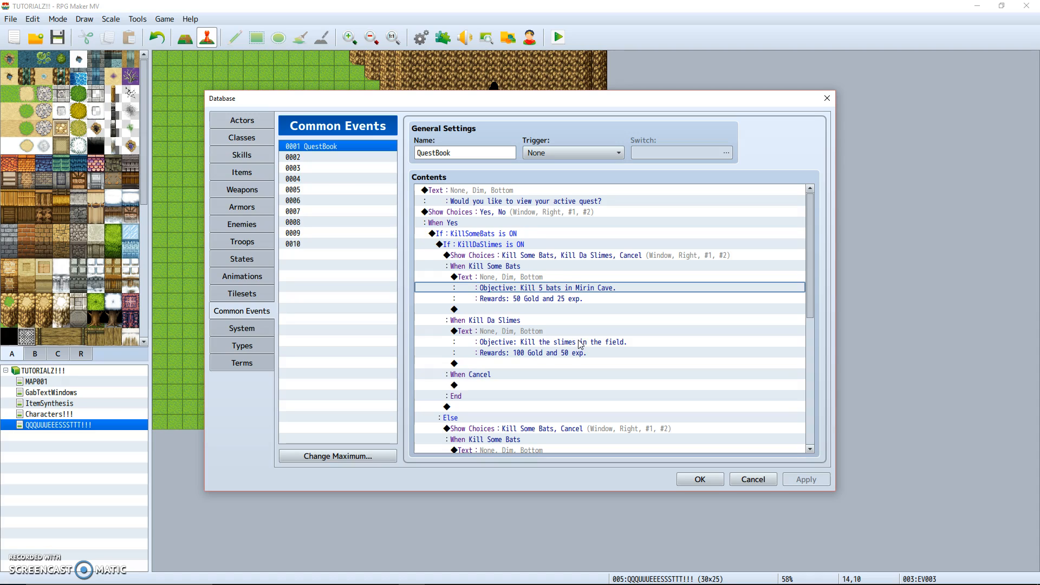
mouse_move(525, 397)
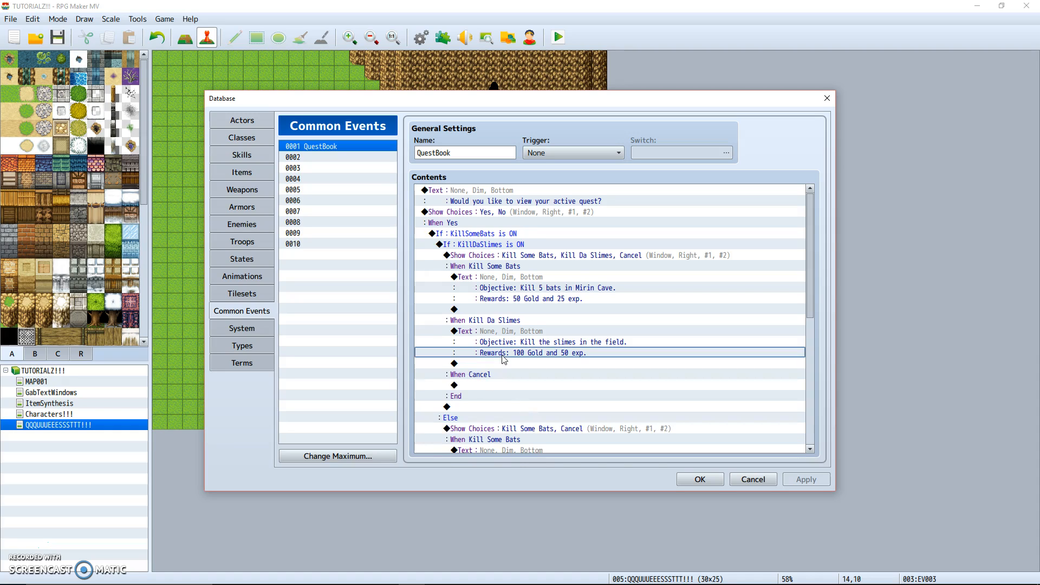
left_click(598, 363)
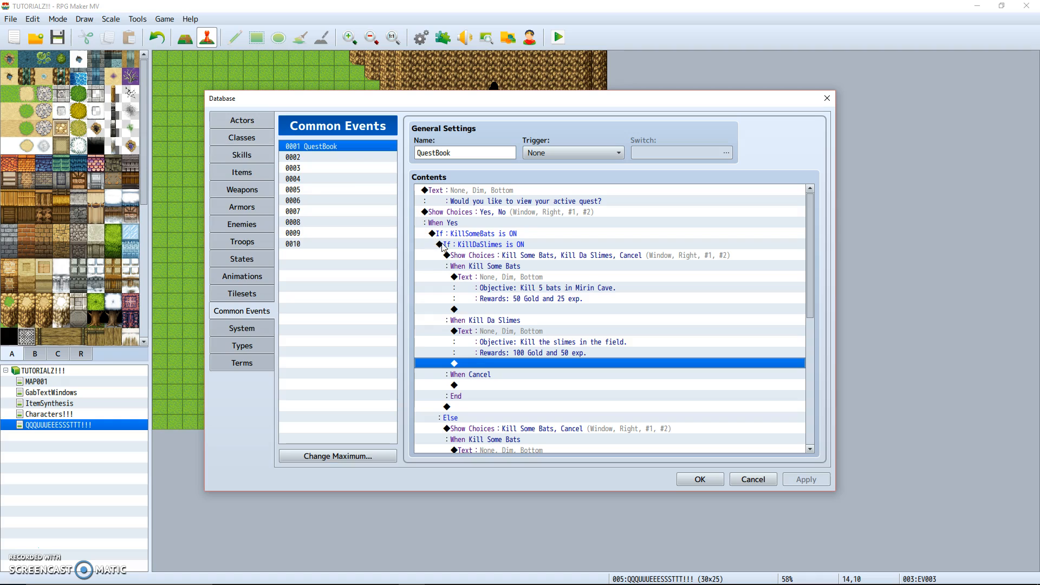
scroll("down", 3)
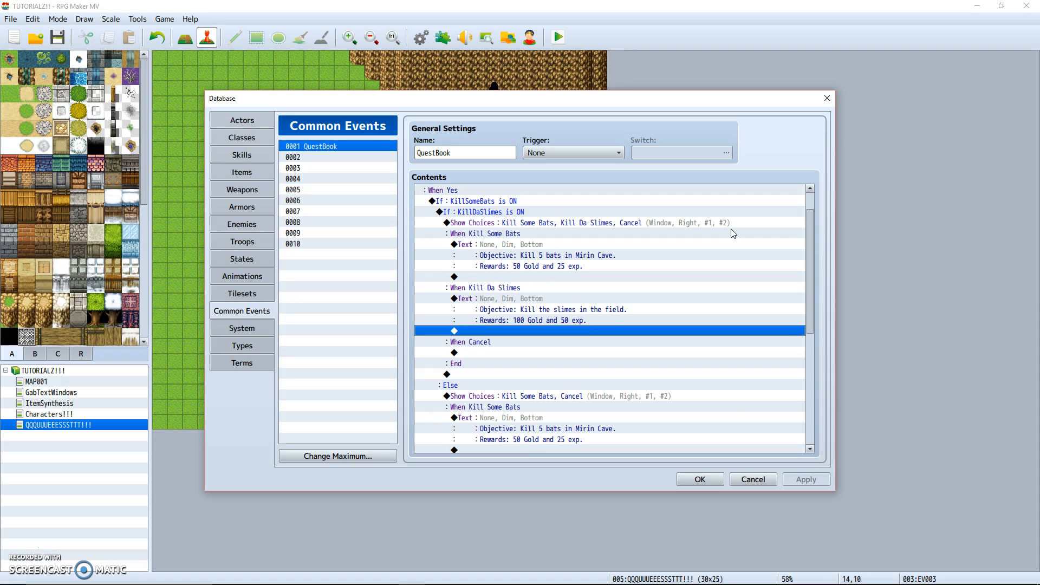
mouse_move(513, 260)
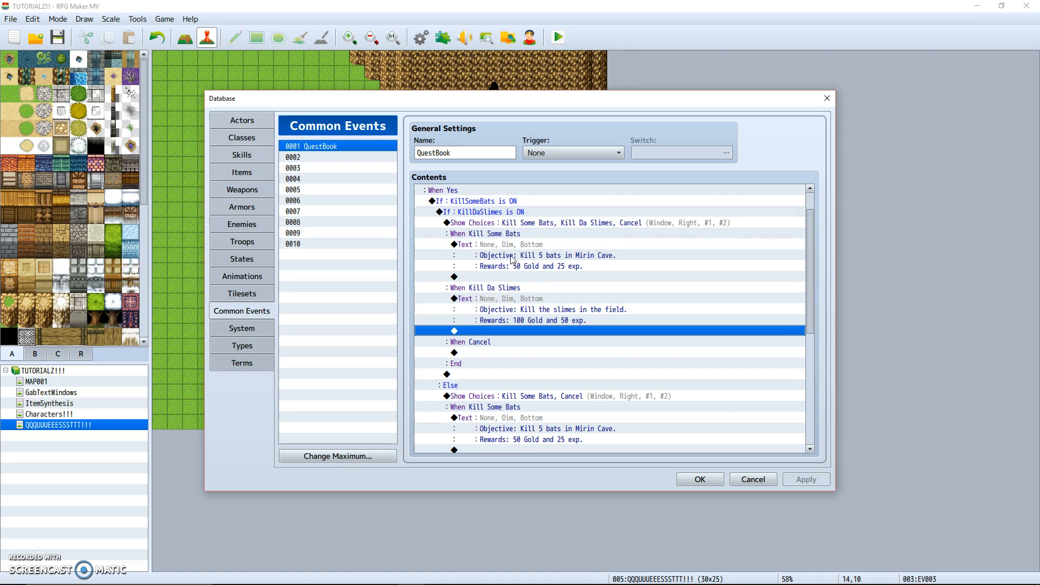
scroll("down", 3)
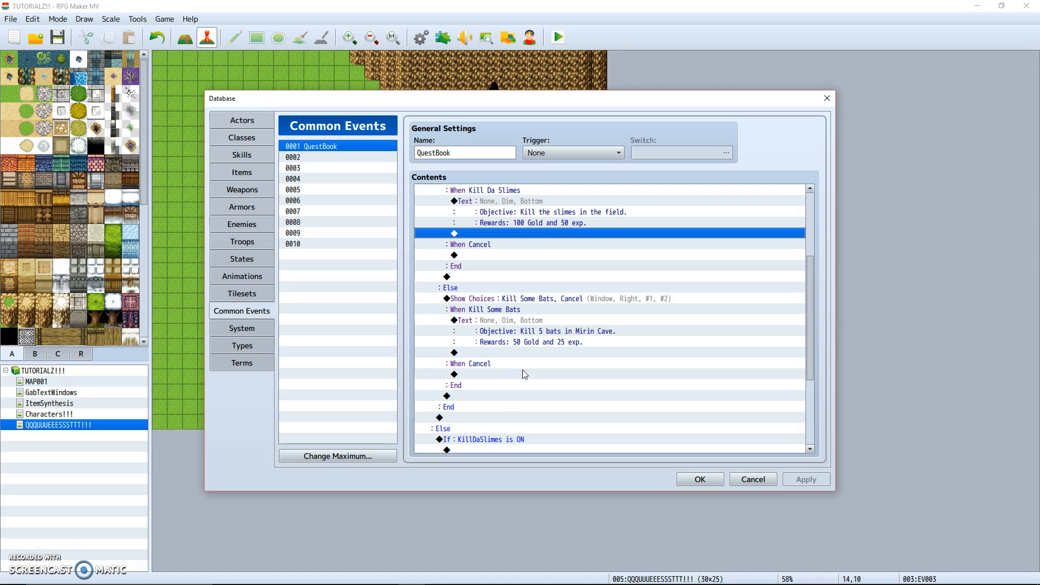
mouse_move(363, 383)
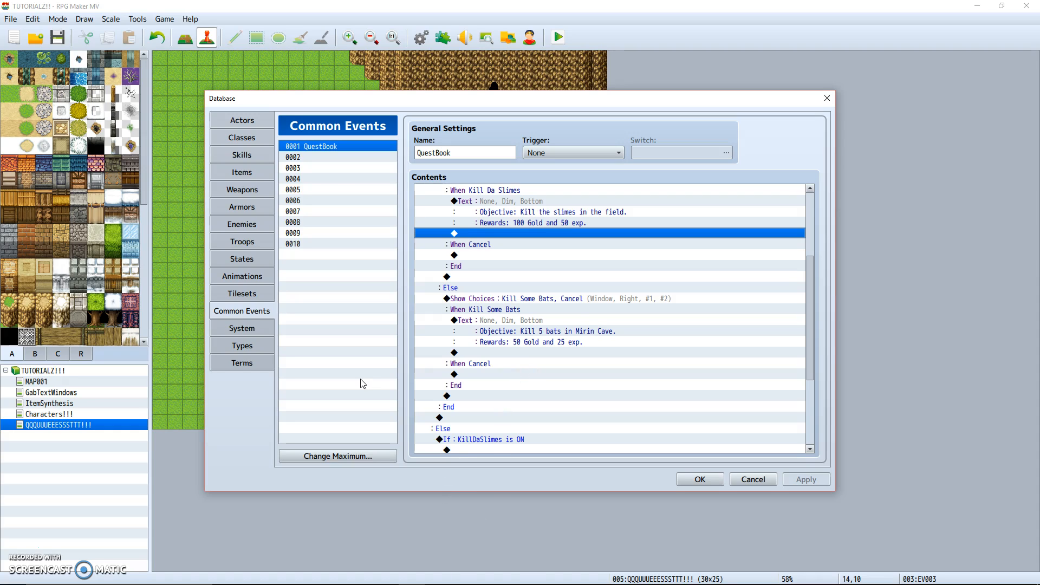
mouse_move(29, 546)
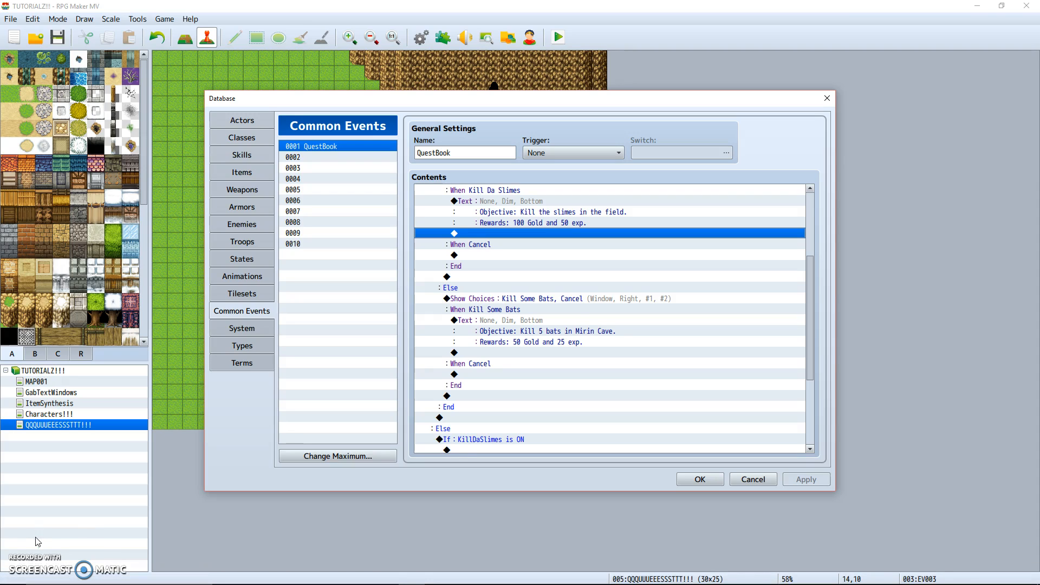
mouse_move(31, 551)
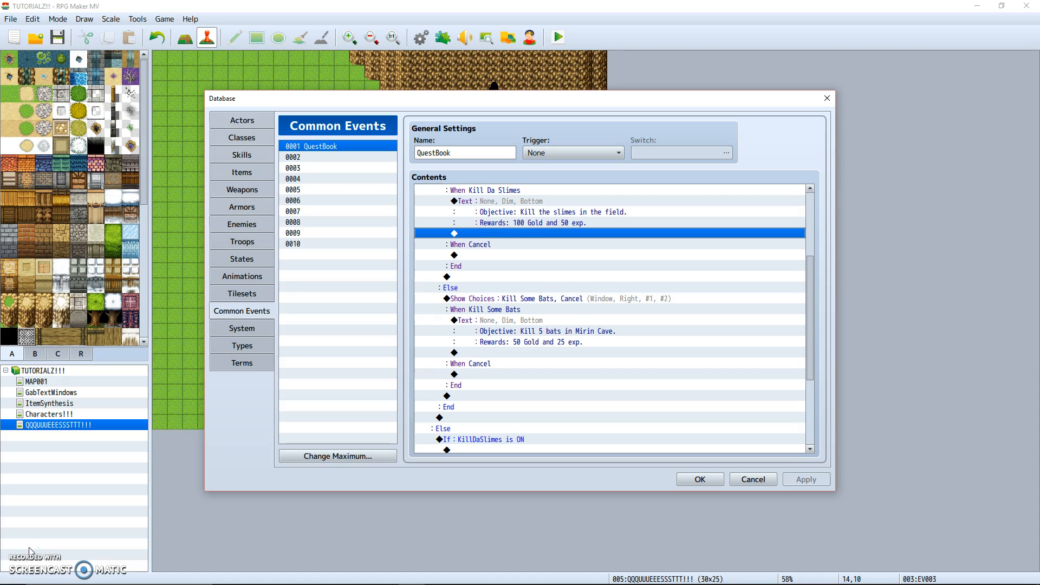
mouse_move(23, 538)
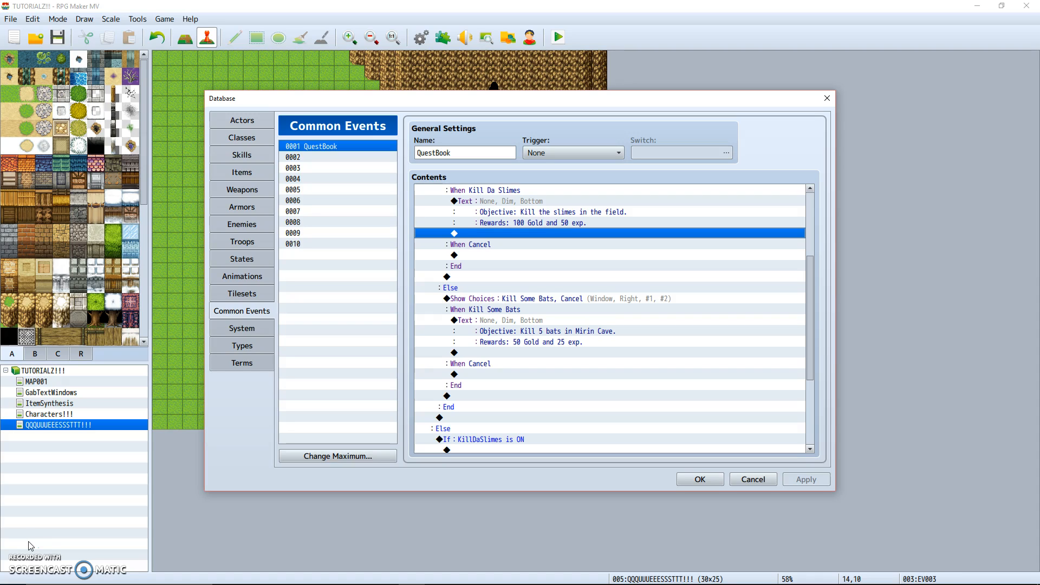
mouse_move(32, 549)
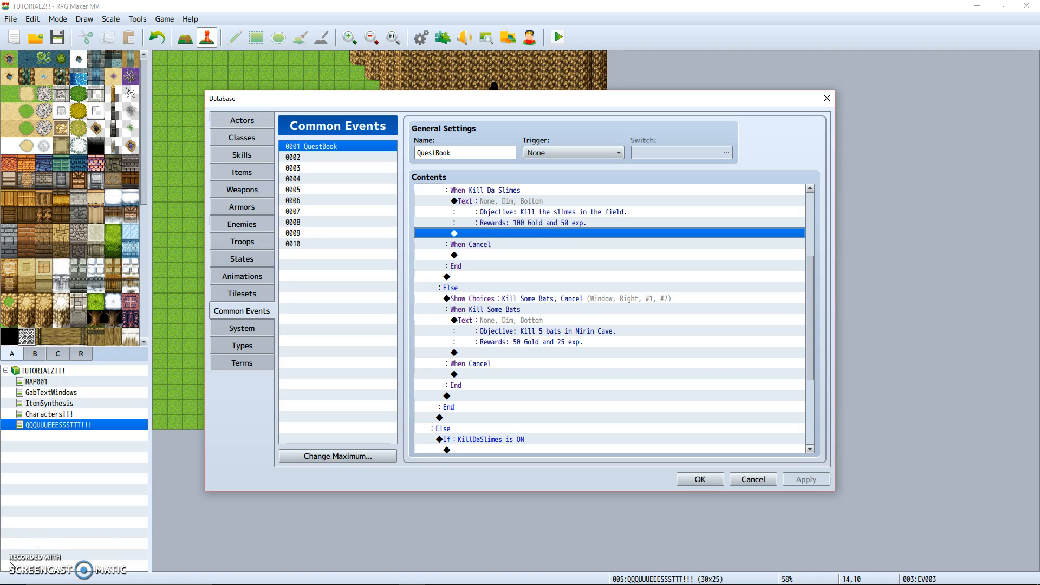
mouse_move(8, 566)
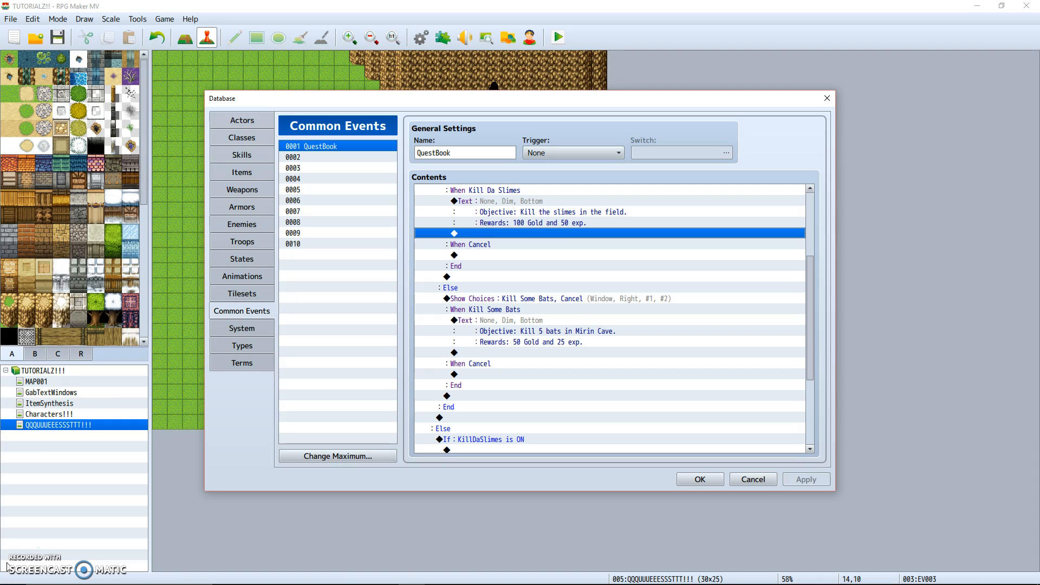